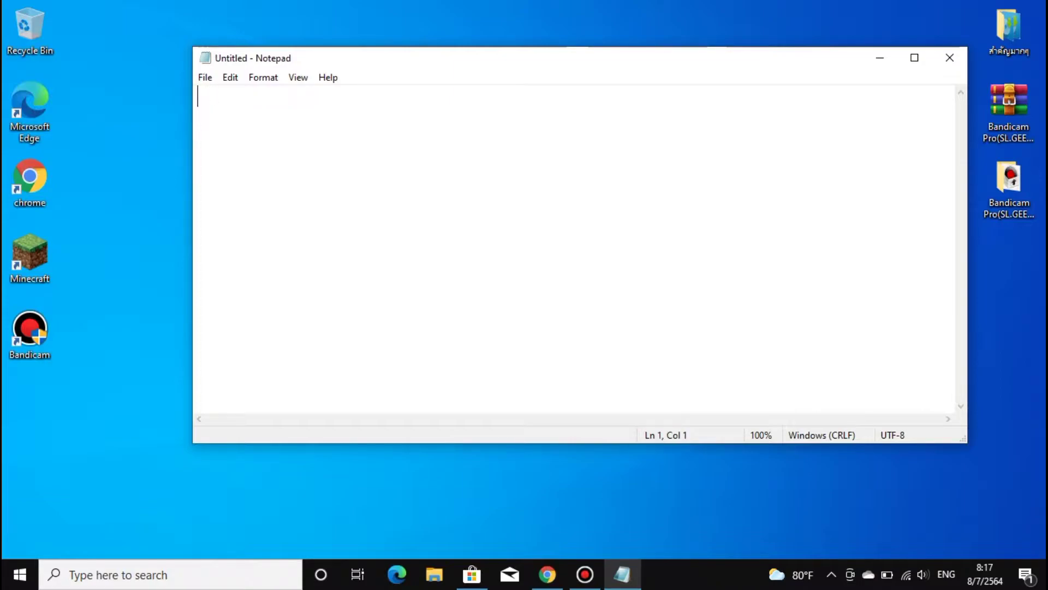
Type the Thai greeting introducing today's Intel screen-colour lesson, correcting a typo along the way
{"action": "type", "text": "สวัสดีครับวันนี้ผม"}
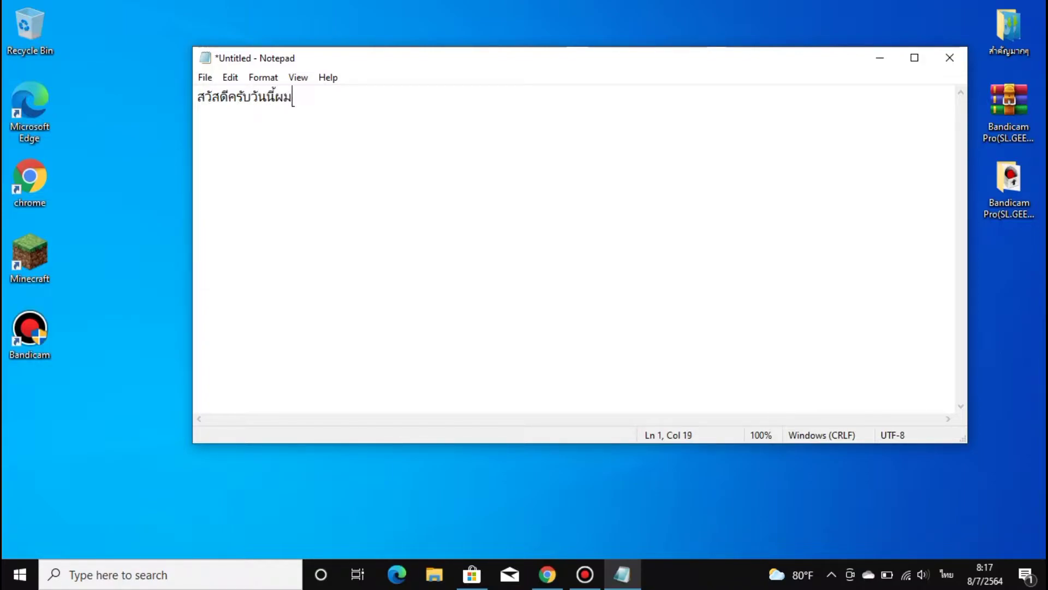
{"action": "type", "text": "จะมาส"}
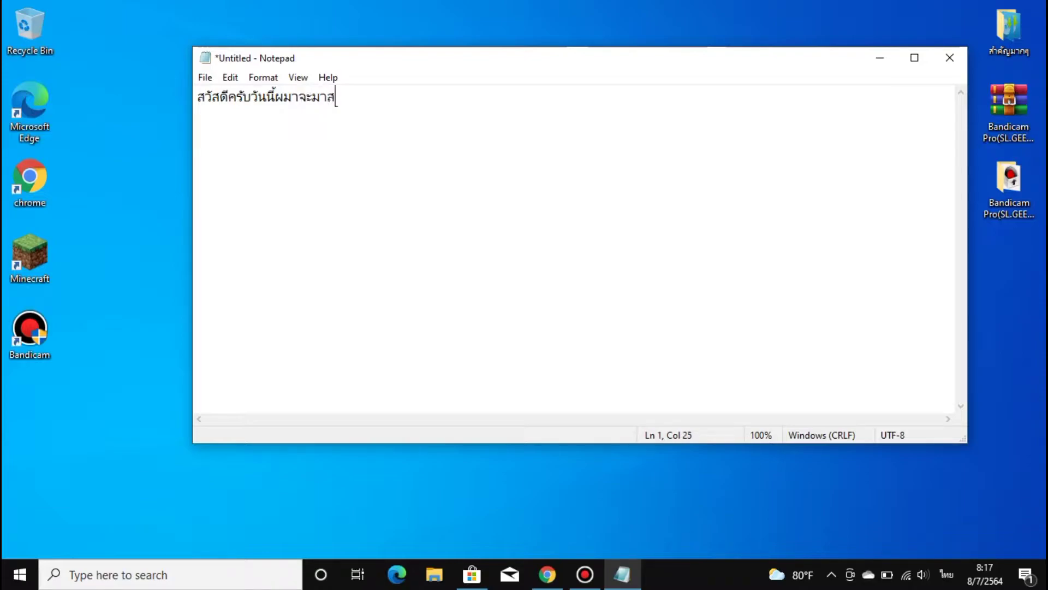
{"action": "type", "text": "อน"}
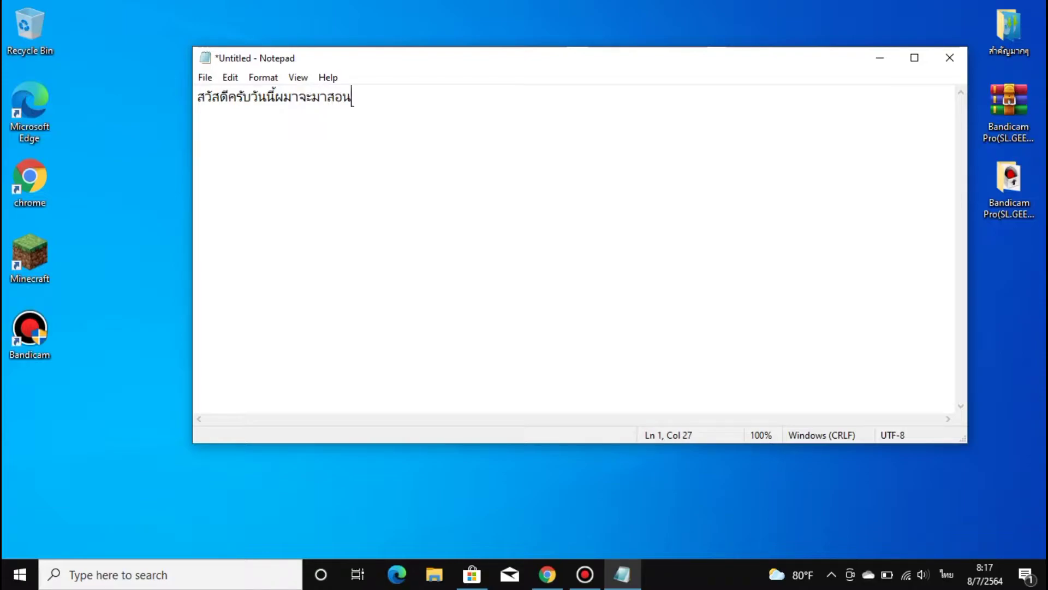
{"action": "type", "text": "ปรุ"}
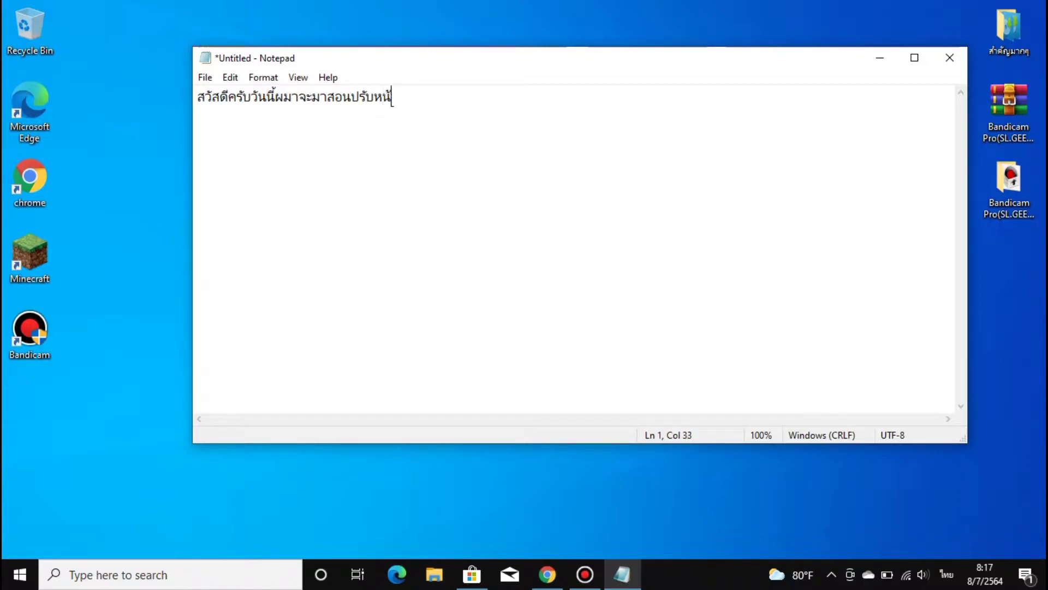
{"action": "type", "text": "้า"}
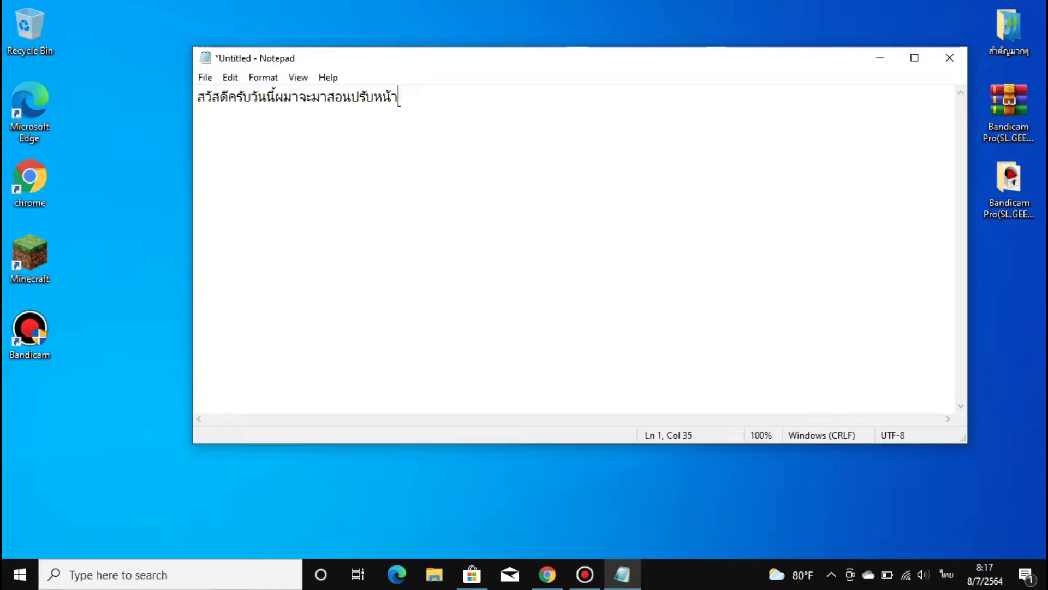
{"action": "key", "text": "Backspace"}
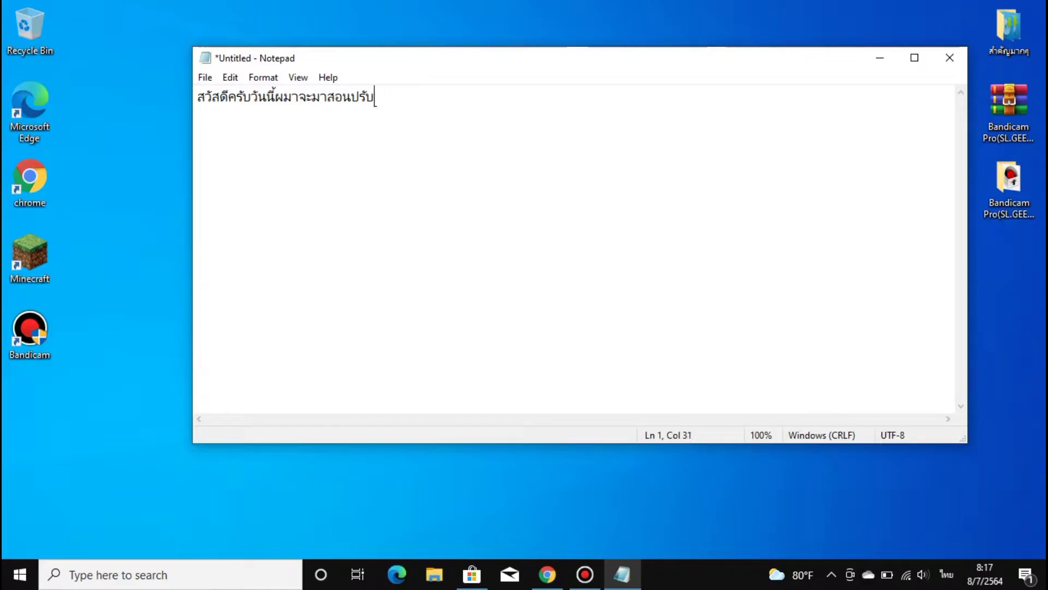
{"action": "type", "text": "สีหน"}
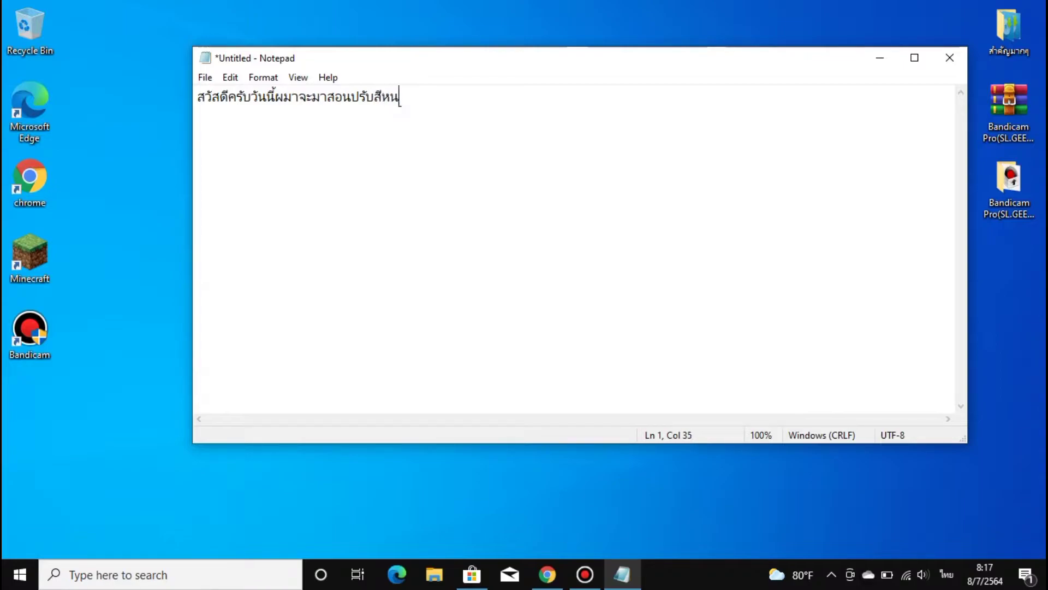
{"action": "type", "text": "น้าจอ"}
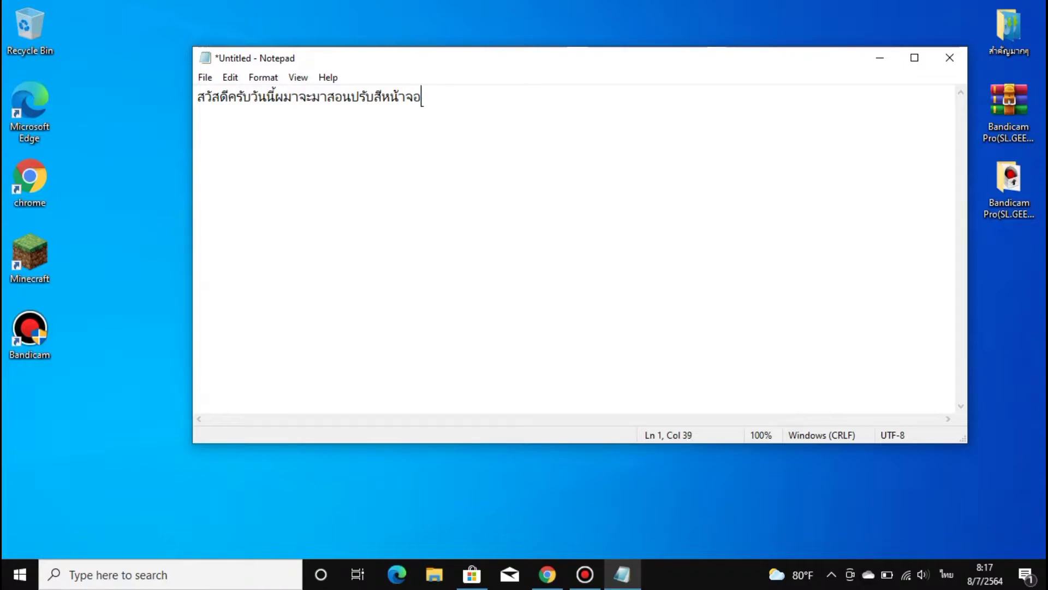
{"action": "type", "text": "นะ"}
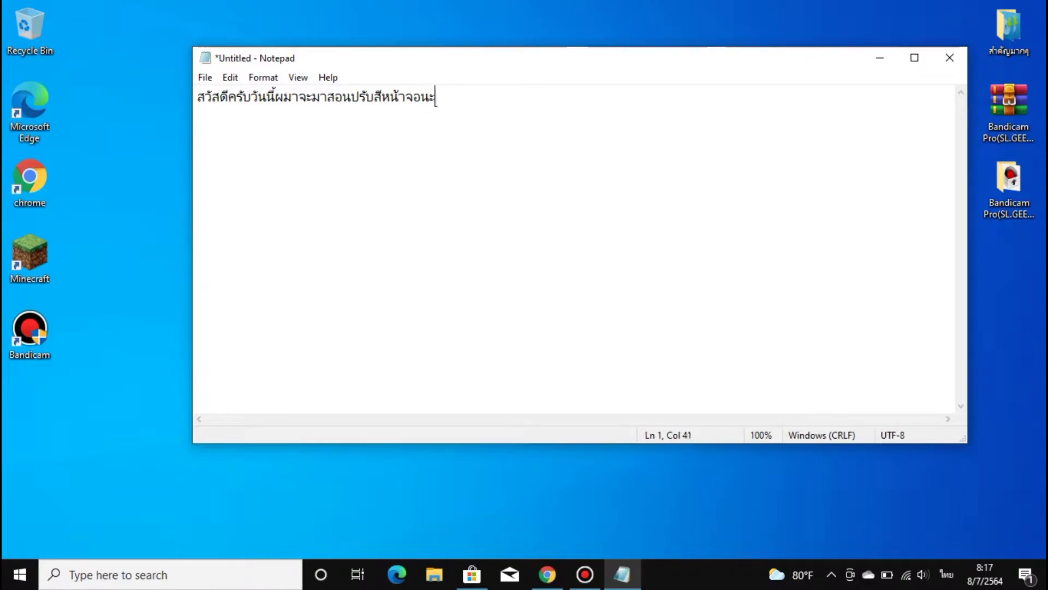
{"action": "type", "text": "ครับ"}
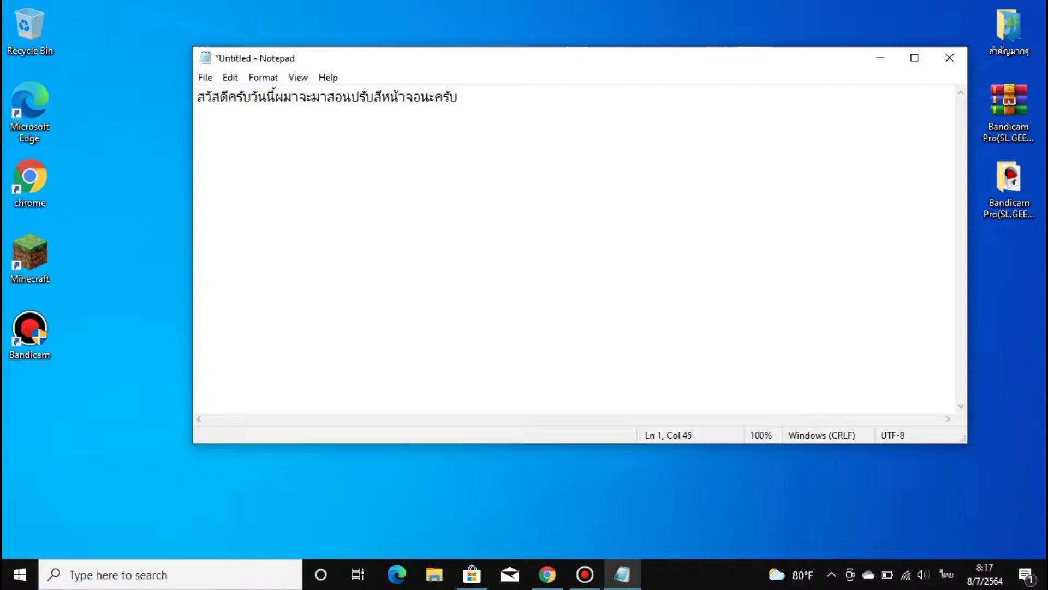
{"action": "type", "text": "สำห"}
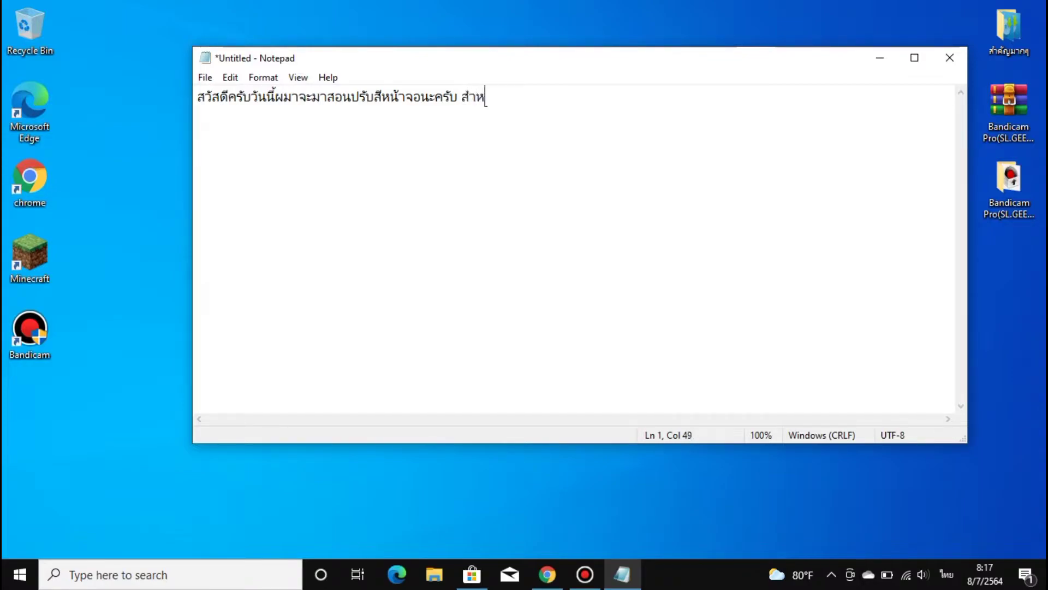
{"action": "type", "text": "in"}
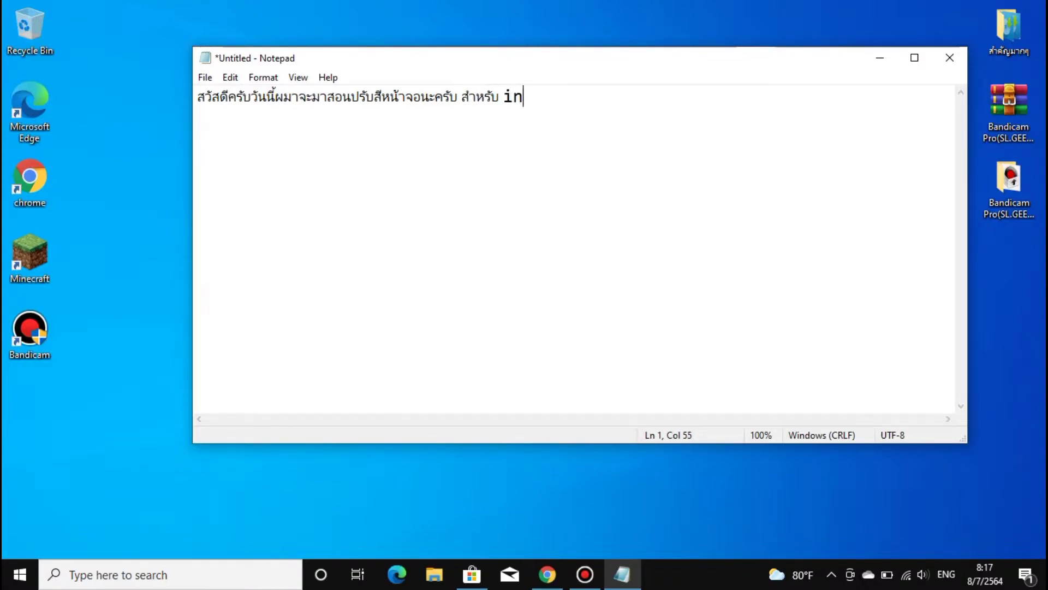
{"action": "type", "text": "t"}
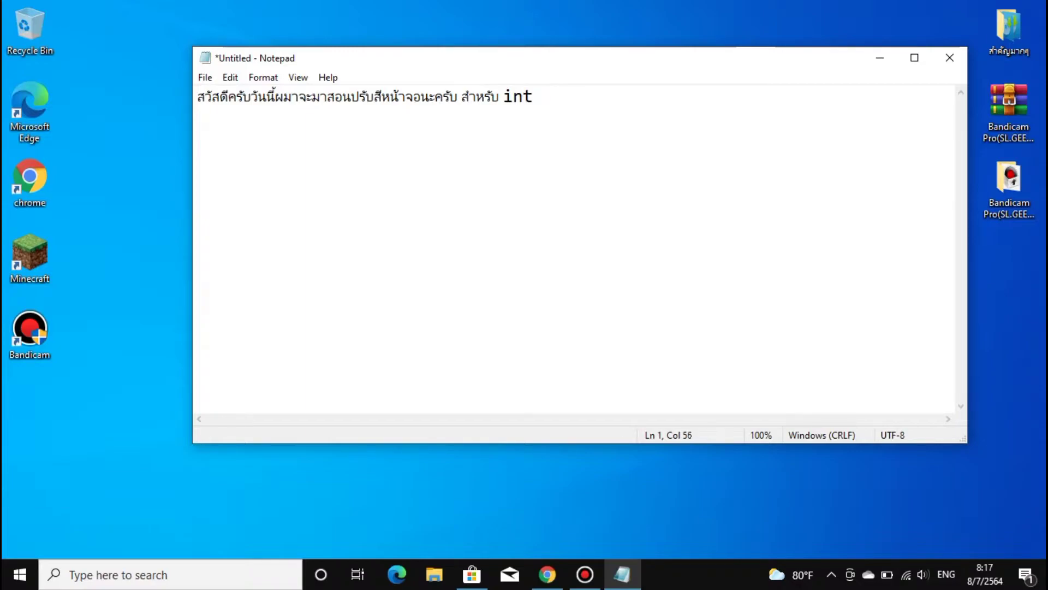
{"action": "type", "text": "el"}
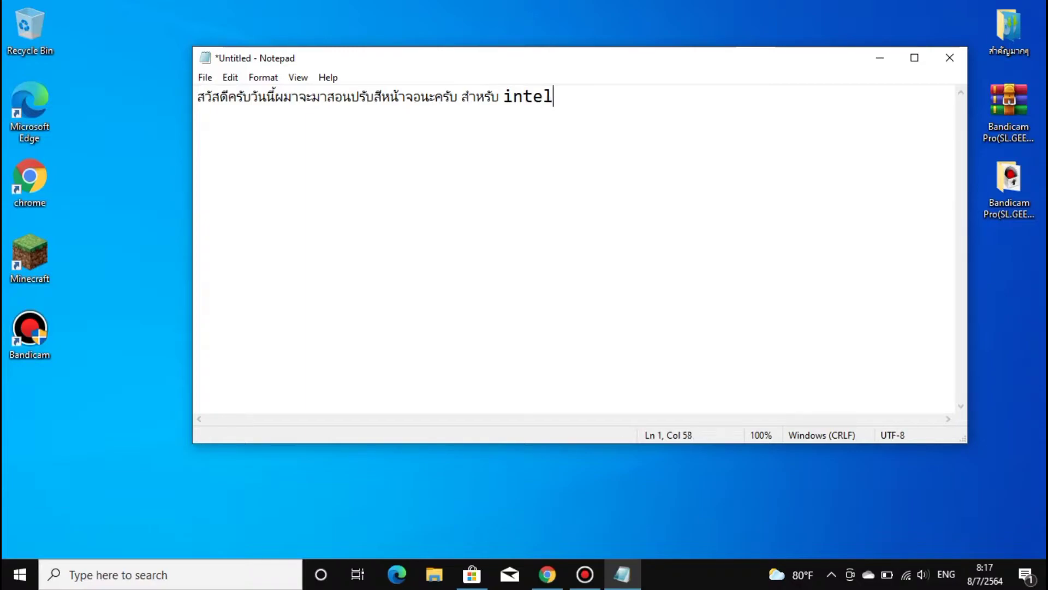
{"action": "type", "text": "ทำตา"}
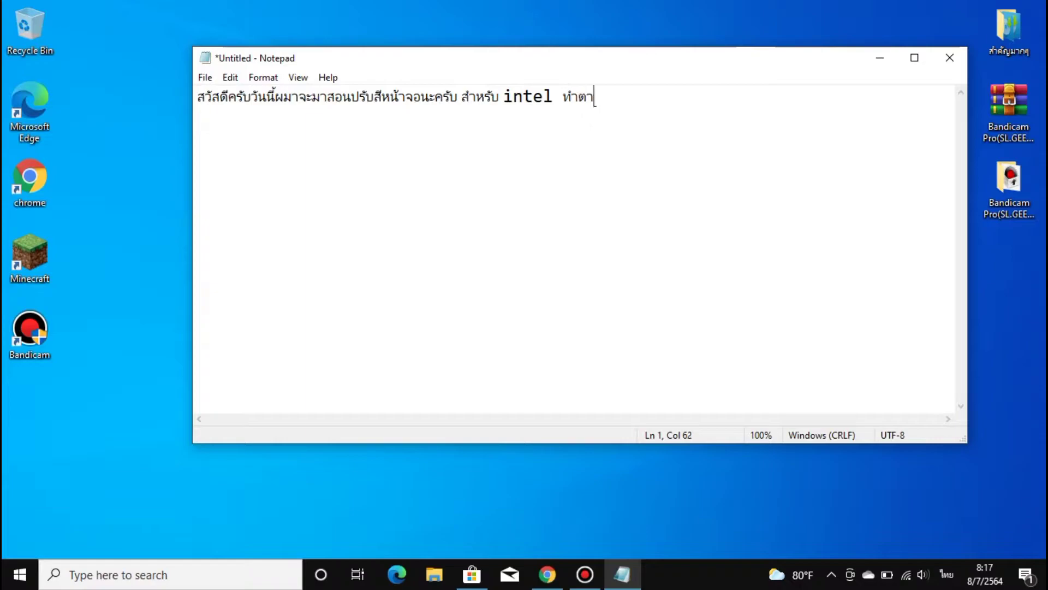
{"action": "type", "text": "มผมเลยคร"}
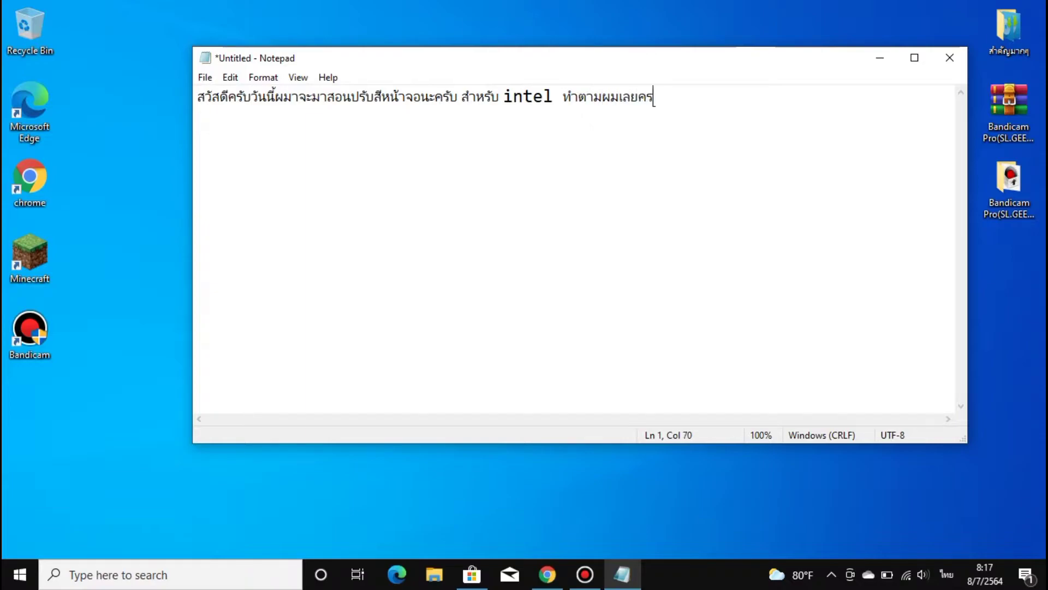
Finish the Thai intro line and search Microsoft Store for Intel Graphics Command Center
{"action": "type", "text": "ับ"}
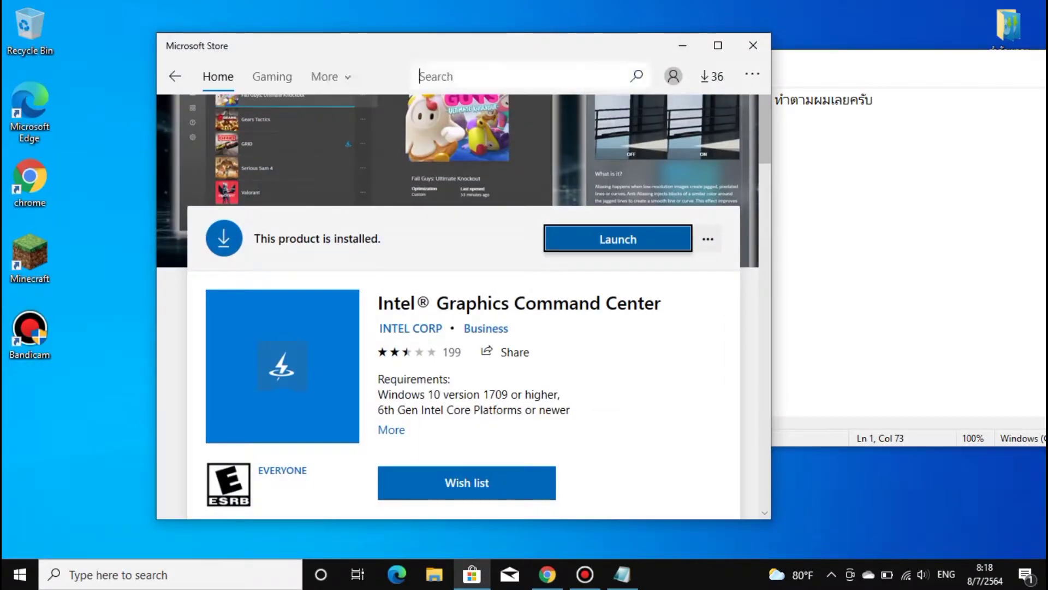
{"action": "type", "text": "i"}
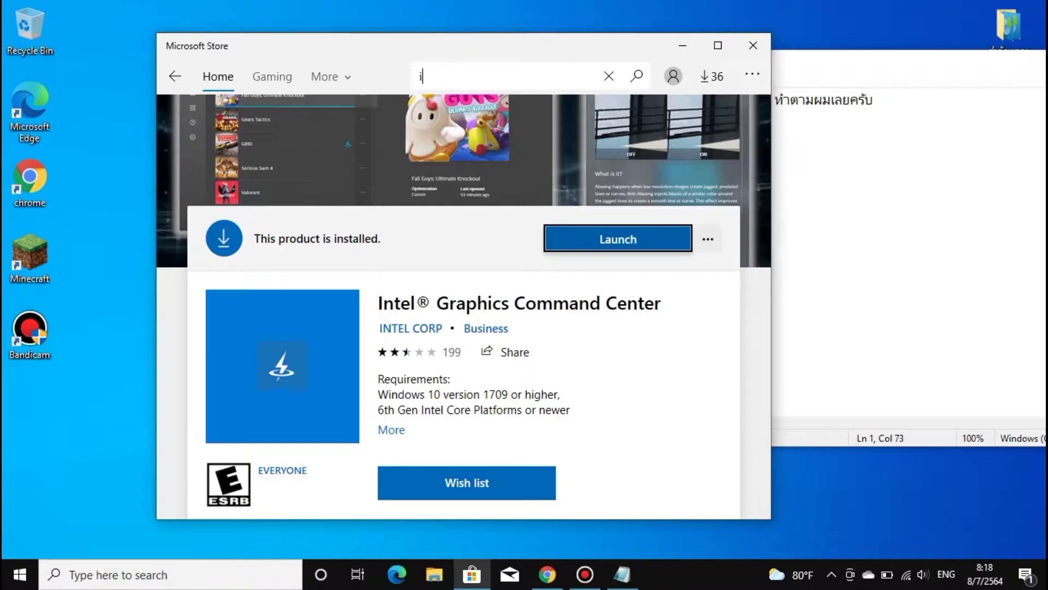
{"action": "type", "text": "ntel"}
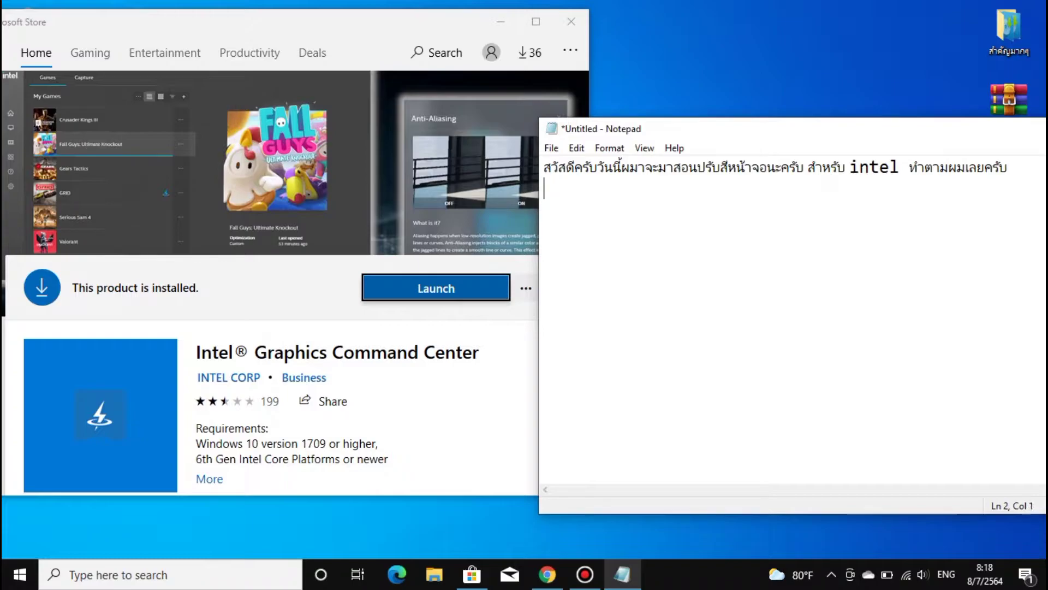
Write the Thai note line: press install, then press launch when finished
{"action": "type", "text": "กด รี"}
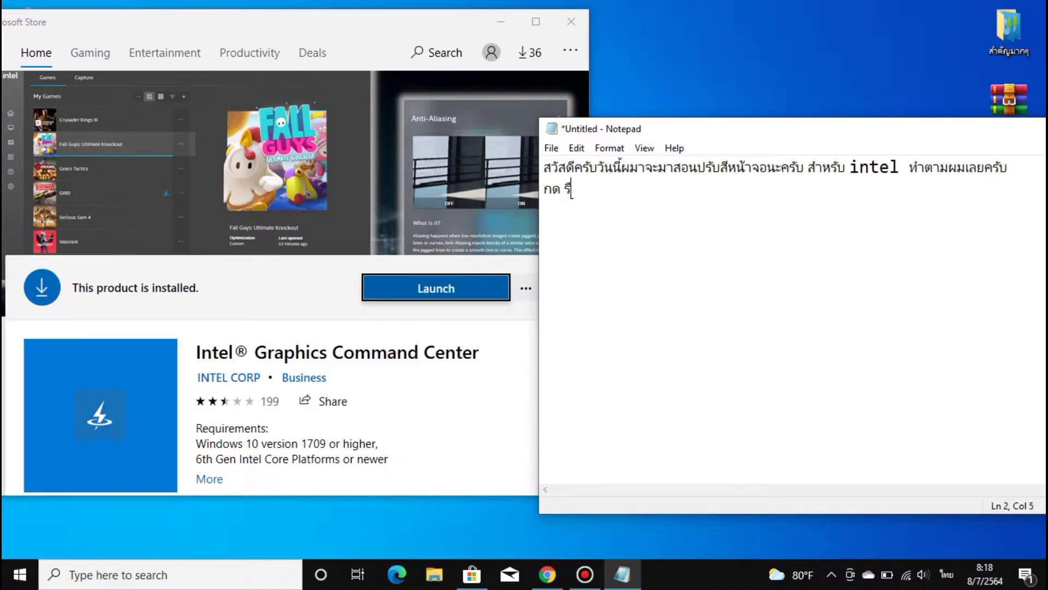
{"action": "type", "text": "install"}
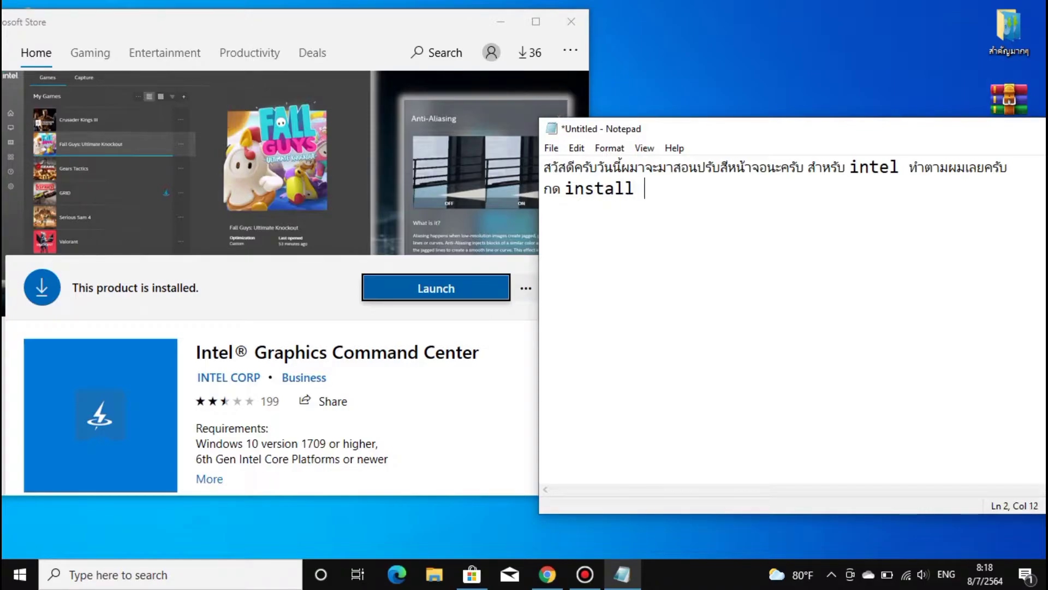
{"action": "type", "text": "เส"}
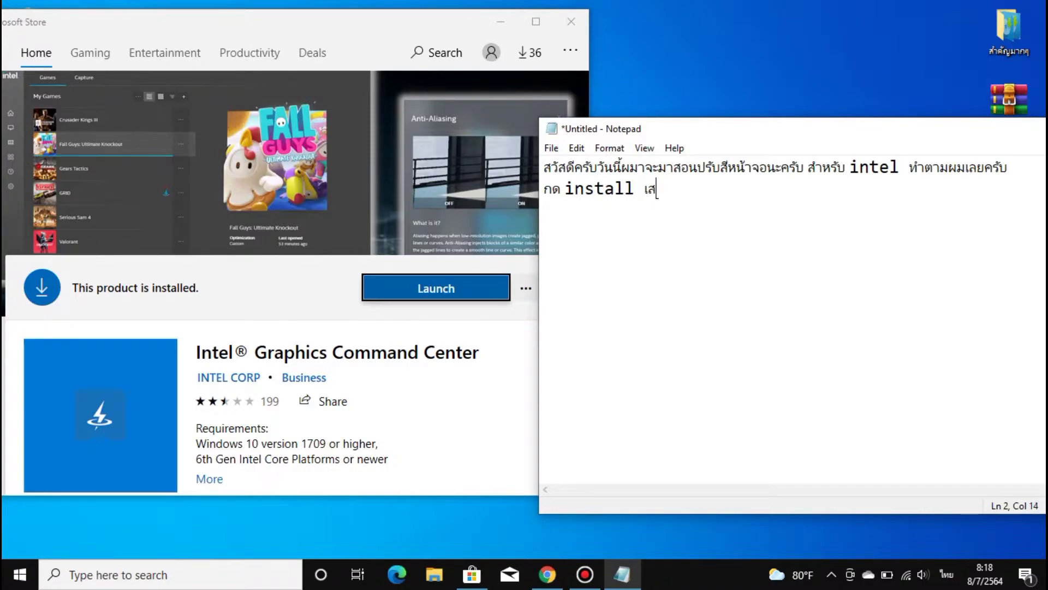
{"action": "type", "text": "ร็"}
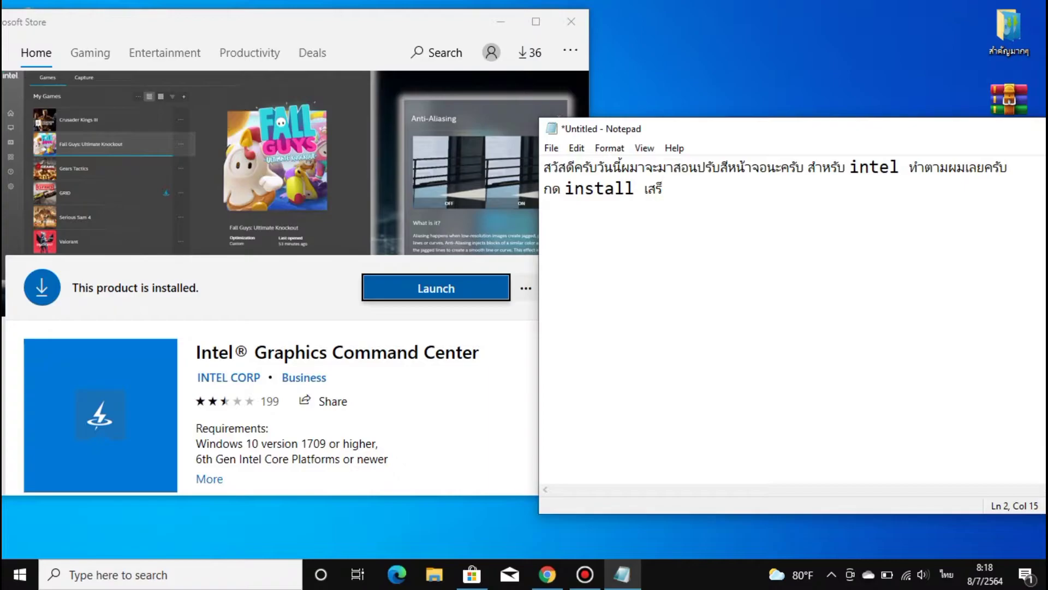
{"action": "type", "text": "จแล้ว"}
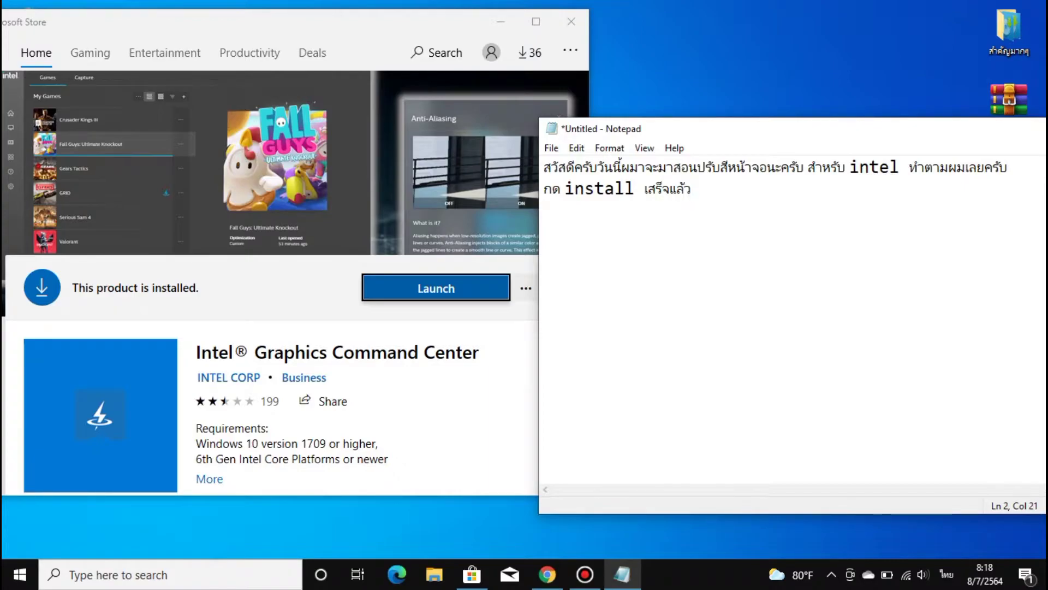
{"action": "type", "text": "กด l"}
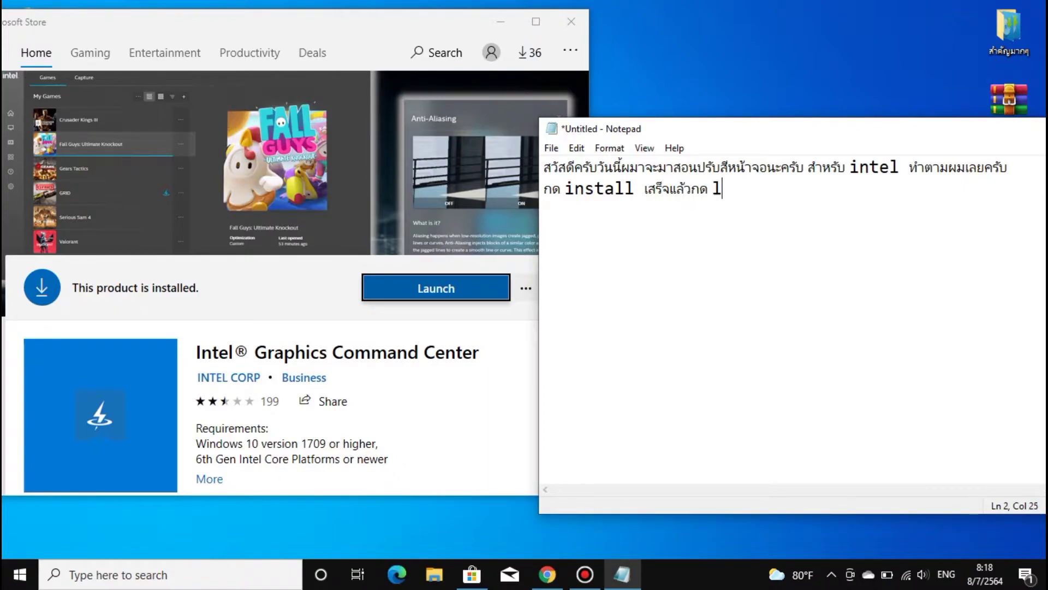
{"action": "type", "text": "aun"}
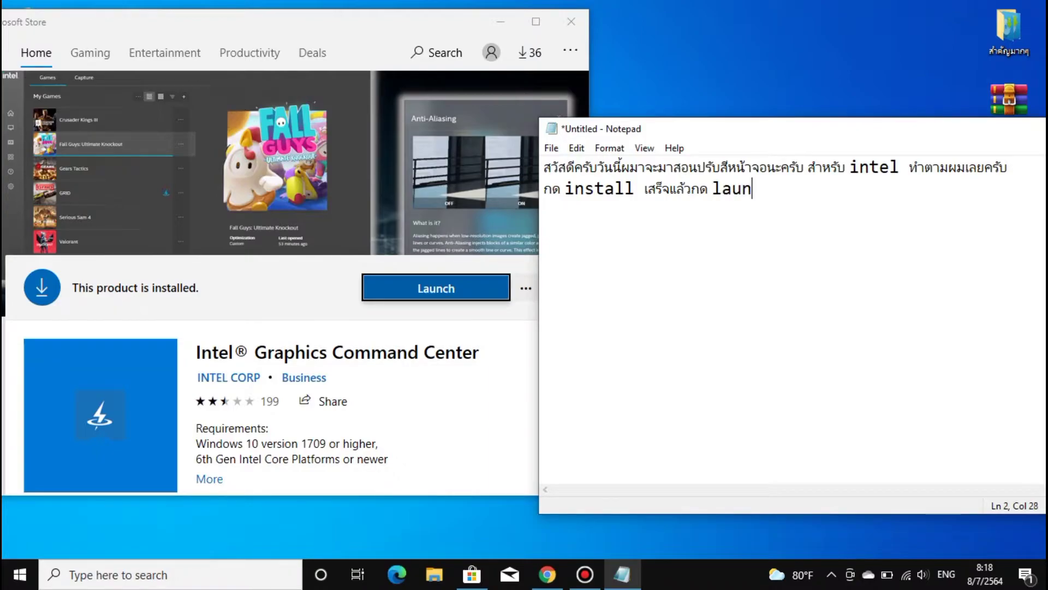
{"action": "type", "text": "ch เลยคร"}
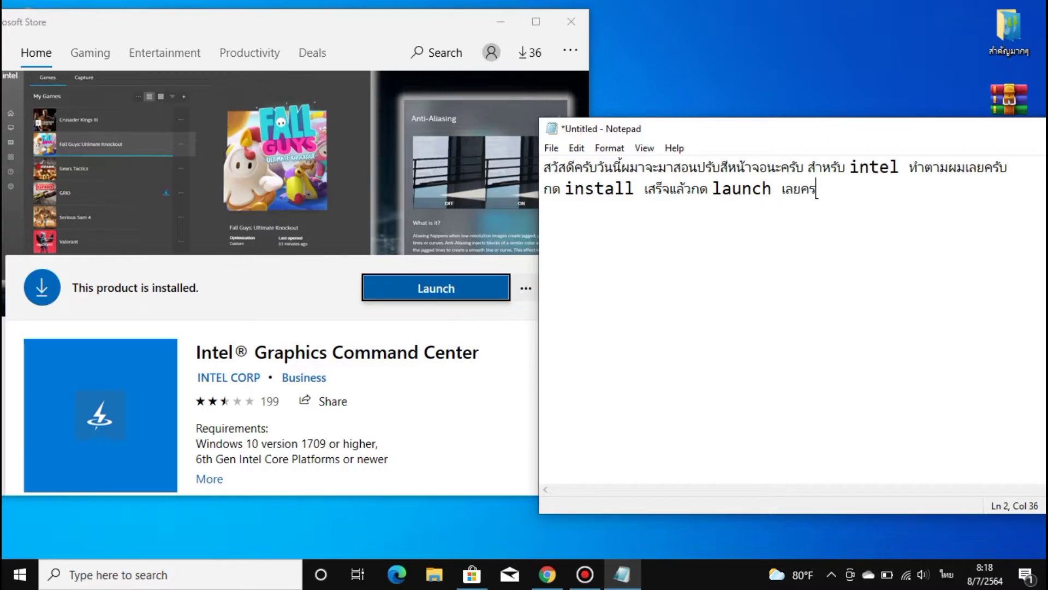
{"action": "type", "text": "ับ"}
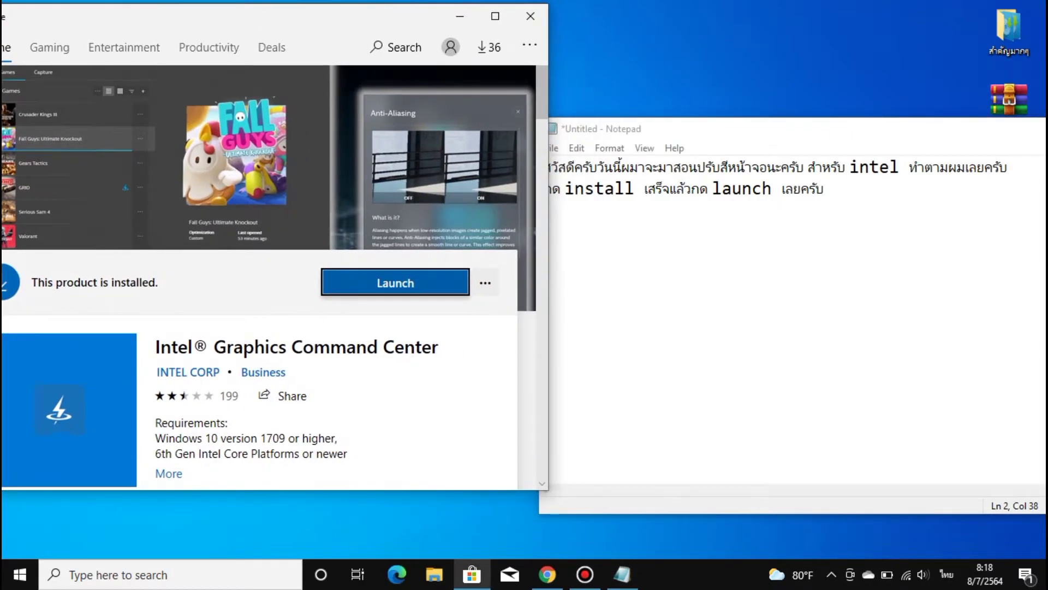
Launch Intel Graphics Command Center and open its display settings
{"action": "left_click", "coordinate": [395, 283]}
{"action": "type", "text": "รอครับรอ"}
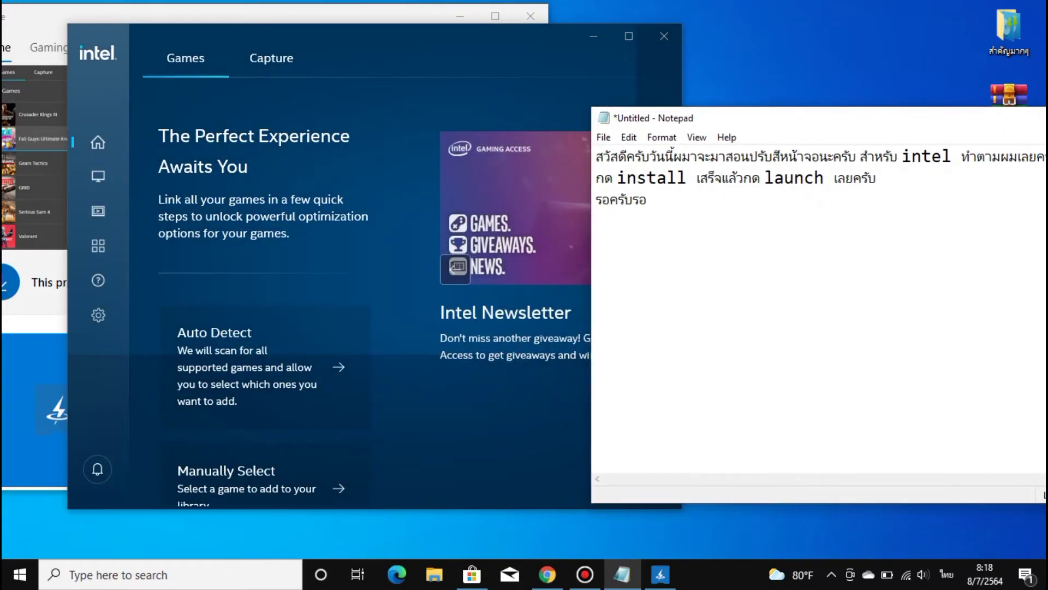
{"action": "key", "text": "enter"}
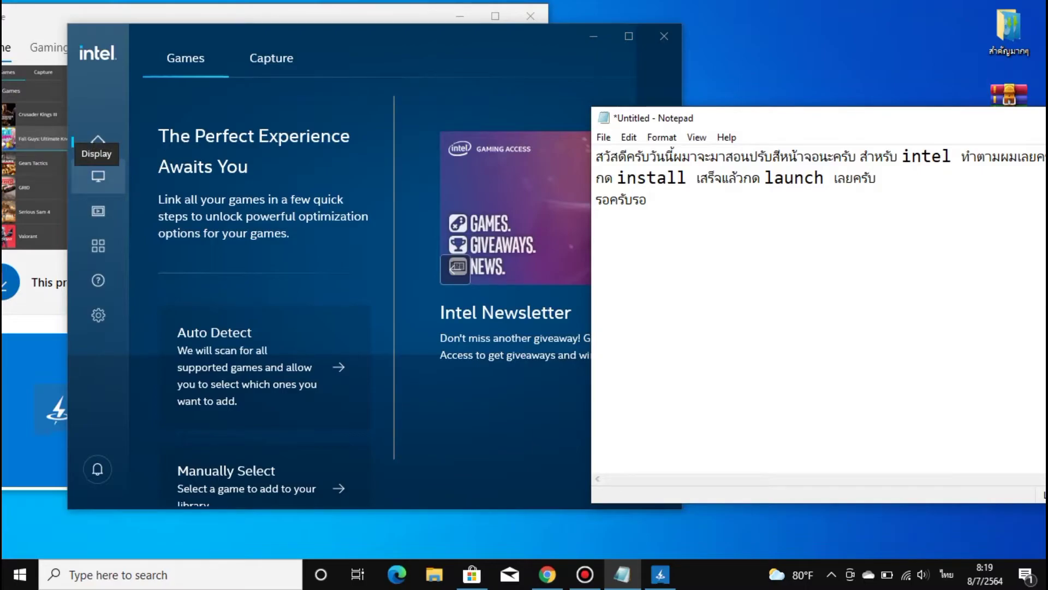
{"action": "left_click", "coordinate": [98, 175]}
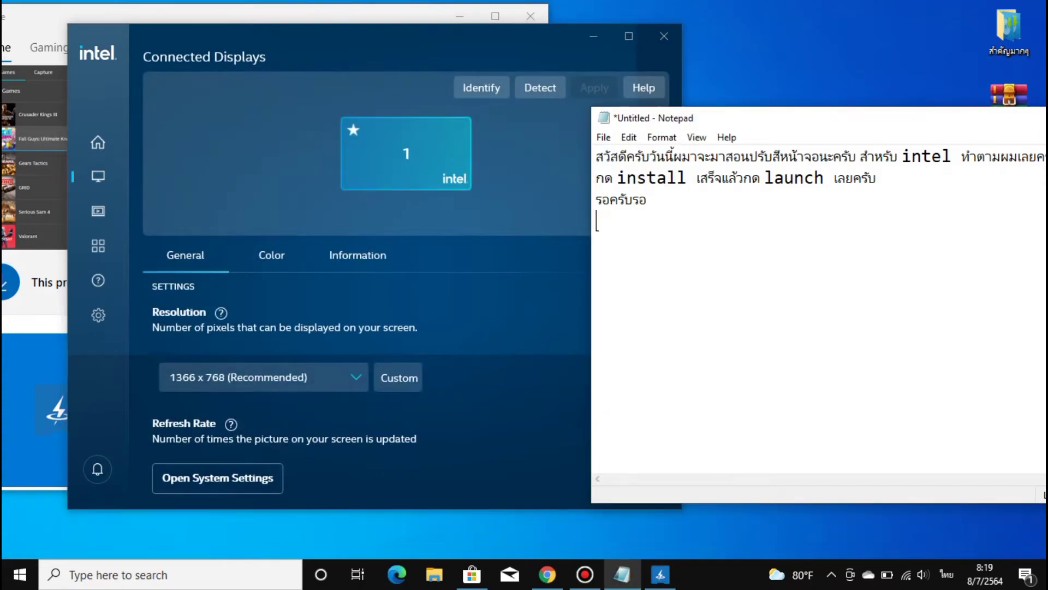
Add the note line 'ไปที่ Display\Color' telling viewers where to go
{"action": "type", "text": "ไปที่"}
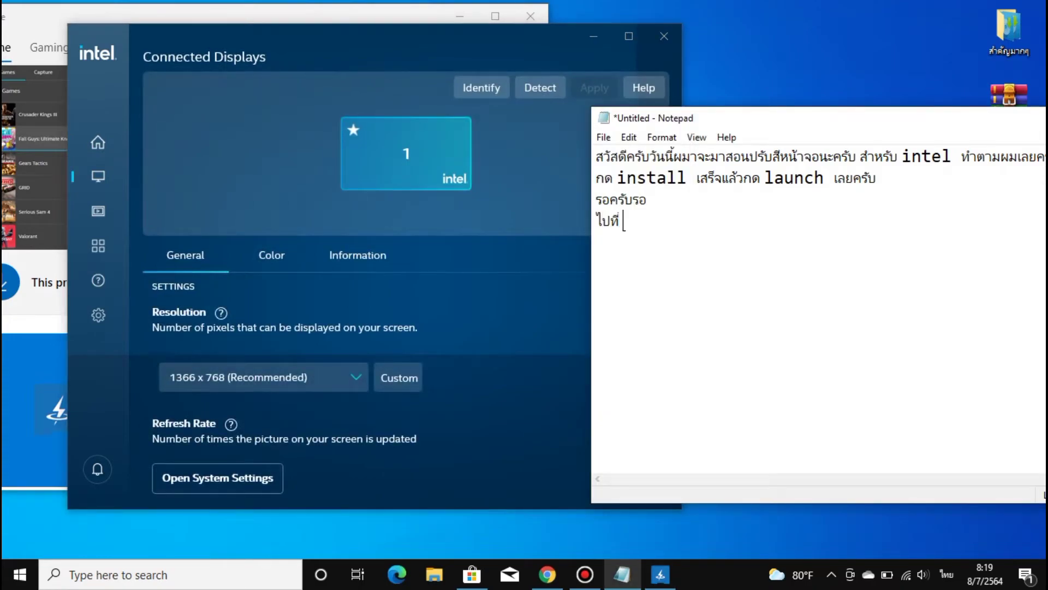
{"action": "type", "text": "Disp"}
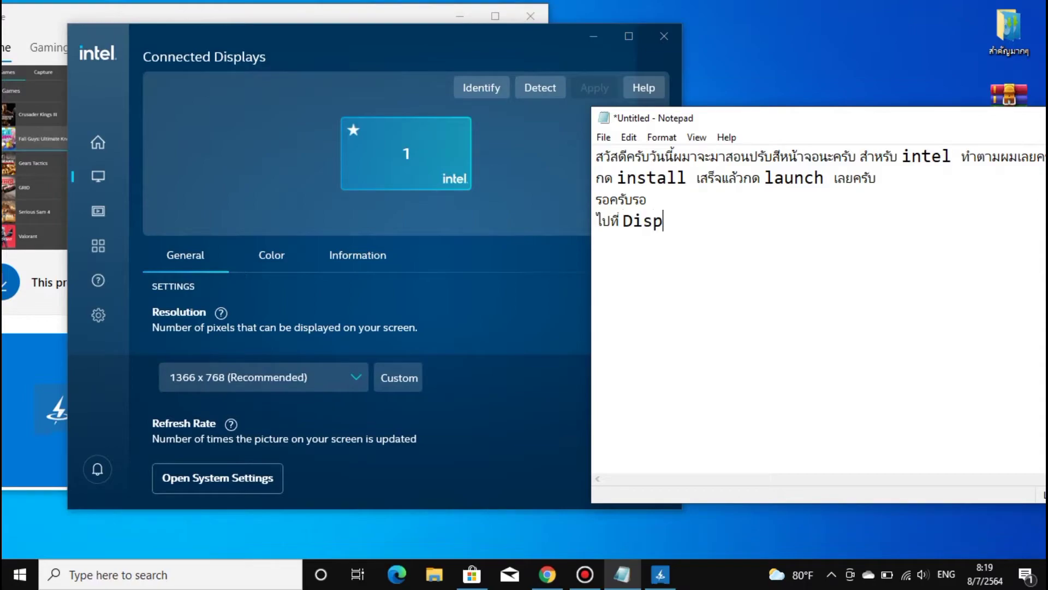
{"action": "type", "text": "lay"}
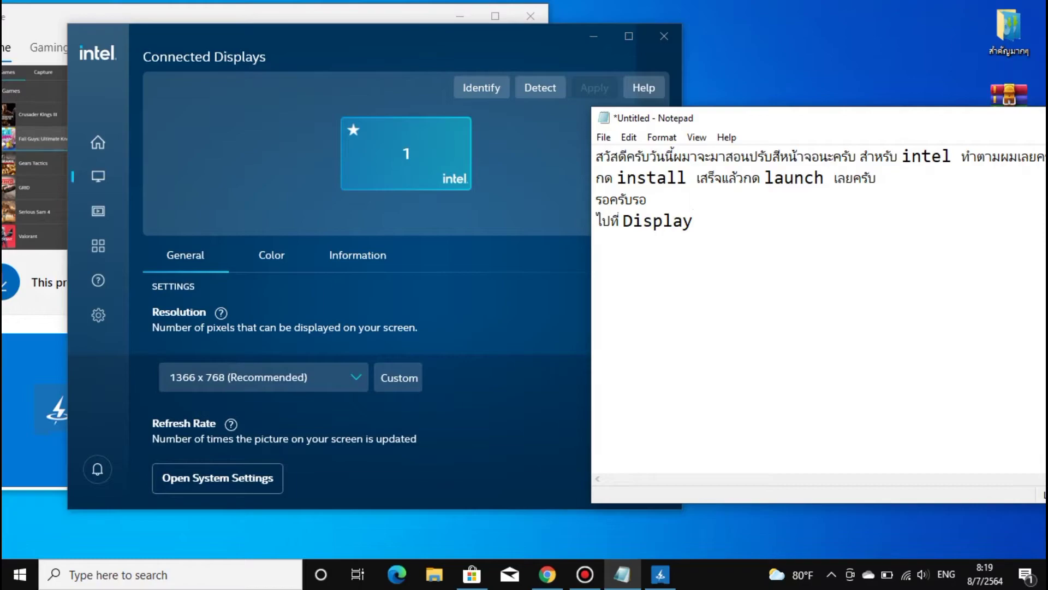
{"action": "type", "text": "\\"}
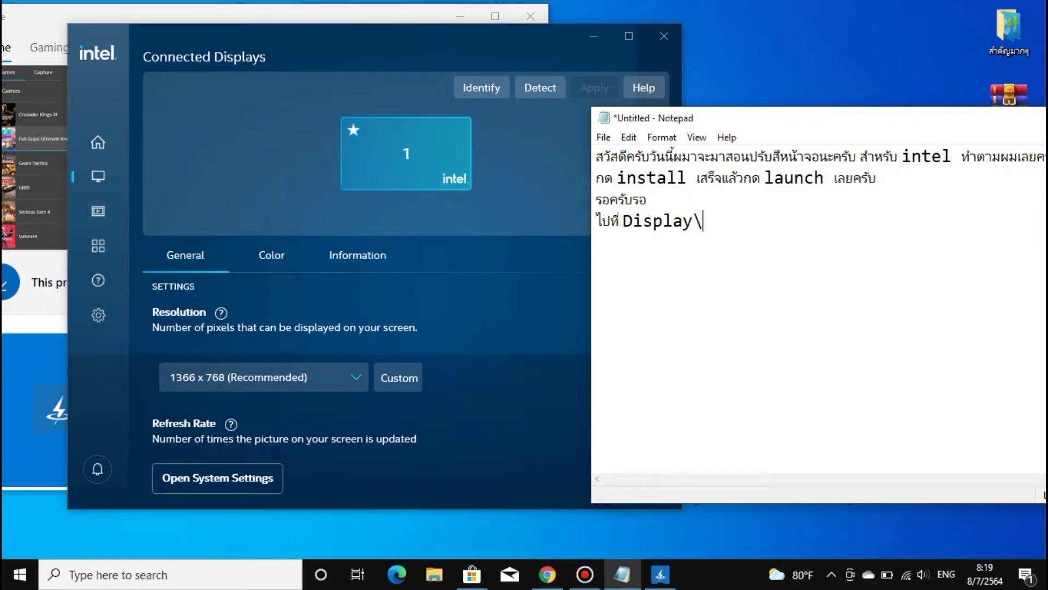
{"action": "type", "text": "Colo"}
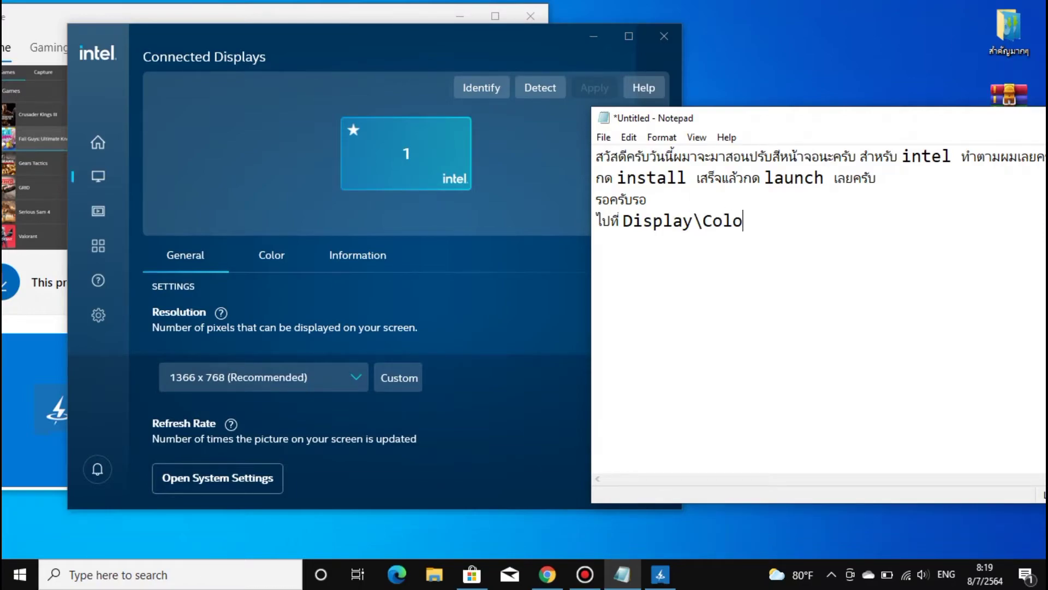
{"action": "type", "text": "r"}
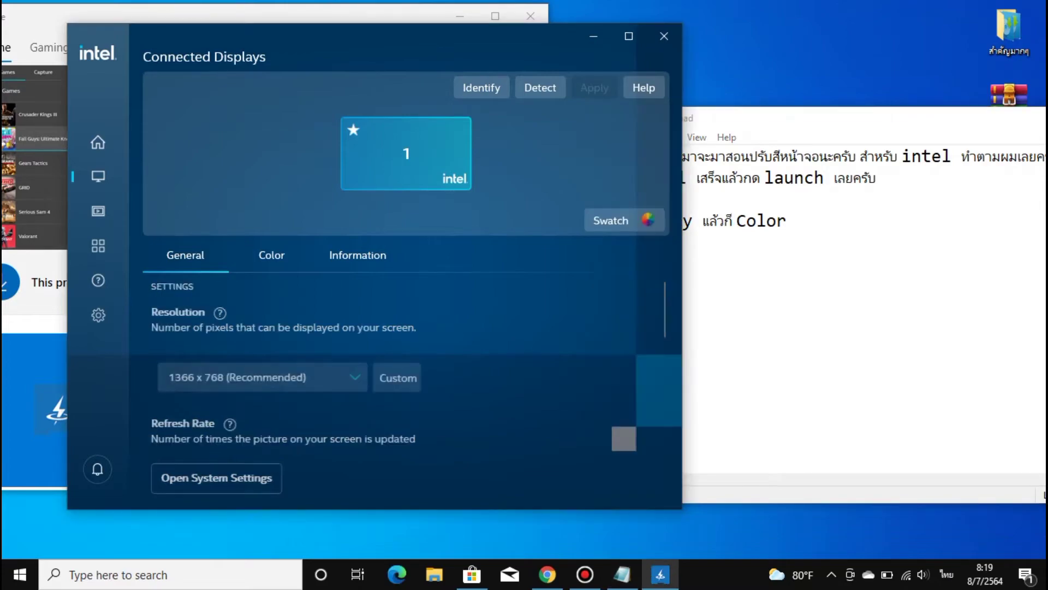
Add a new note line saying All Colors should be raised by 2
{"action": "left_click", "coordinate": [271, 255]}
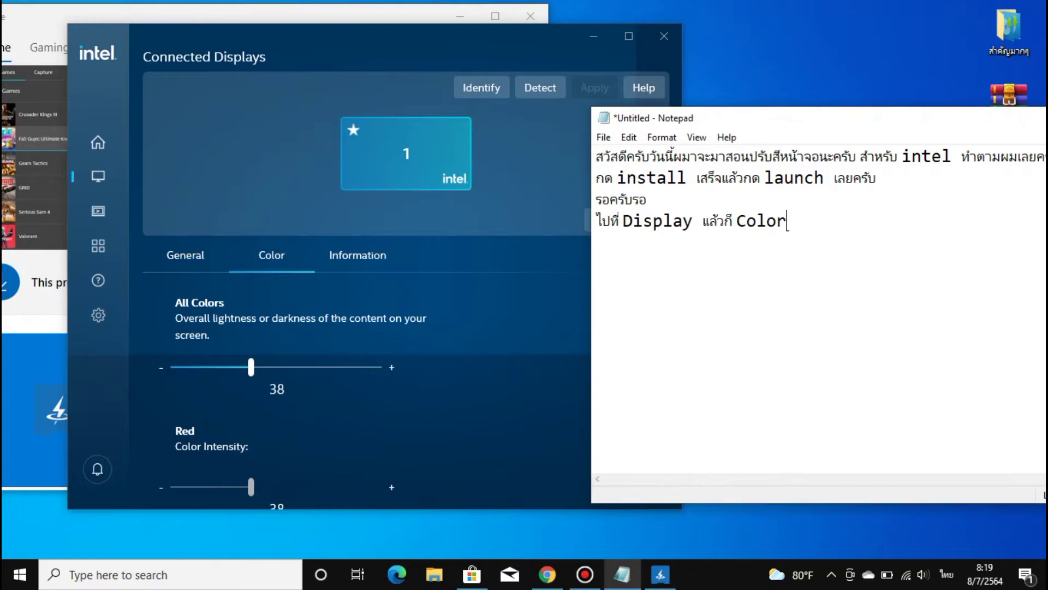
{"action": "key", "text": "enter"}
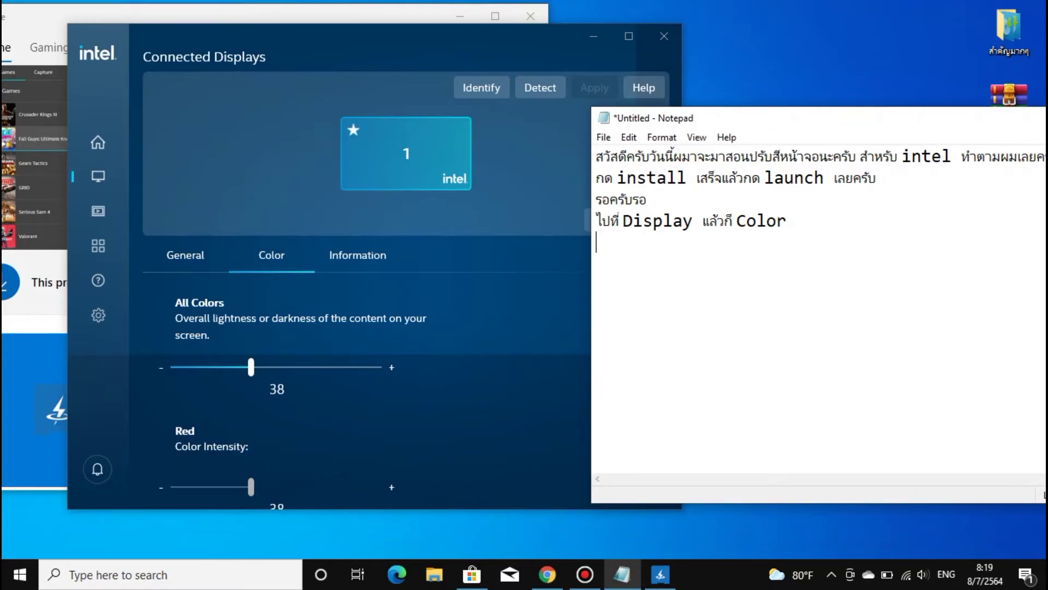
{"action": "type", "text": "all co"}
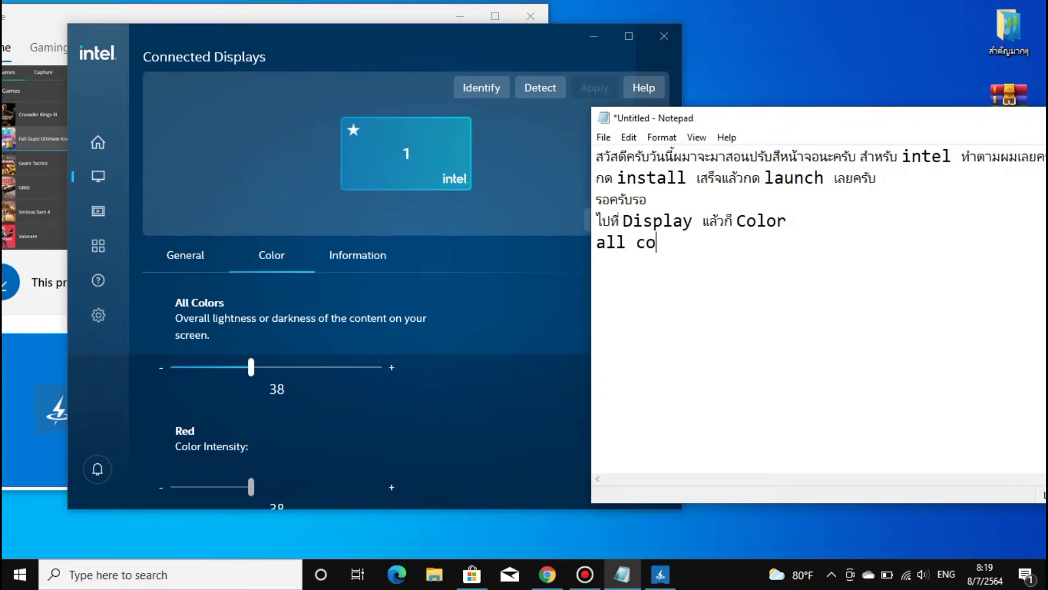
{"action": "type", "text": "lors"}
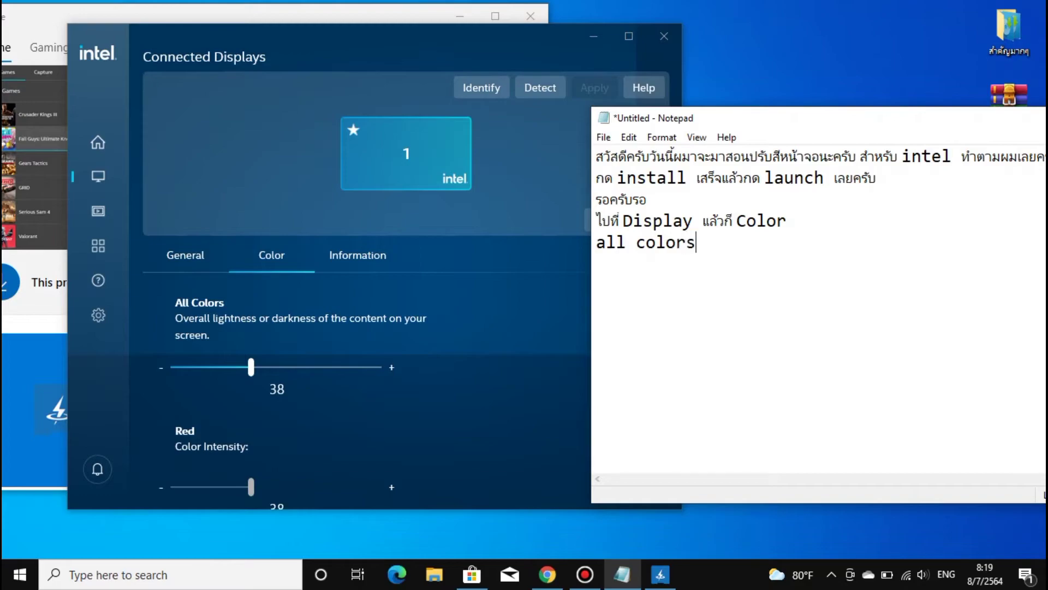
{"action": "type", "text": "g"}
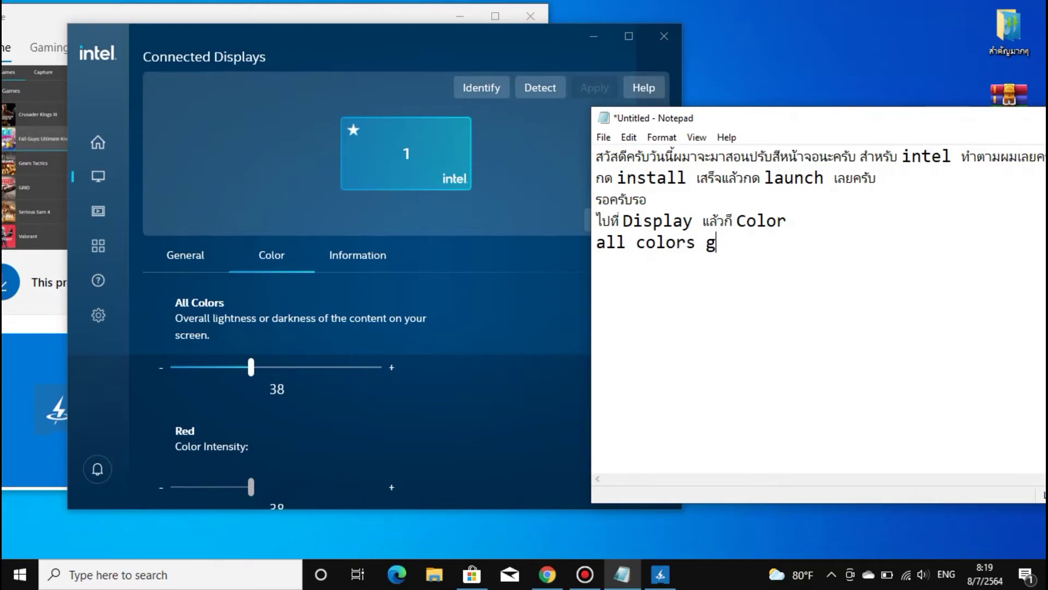
{"action": "type", "text": "เพิ"}
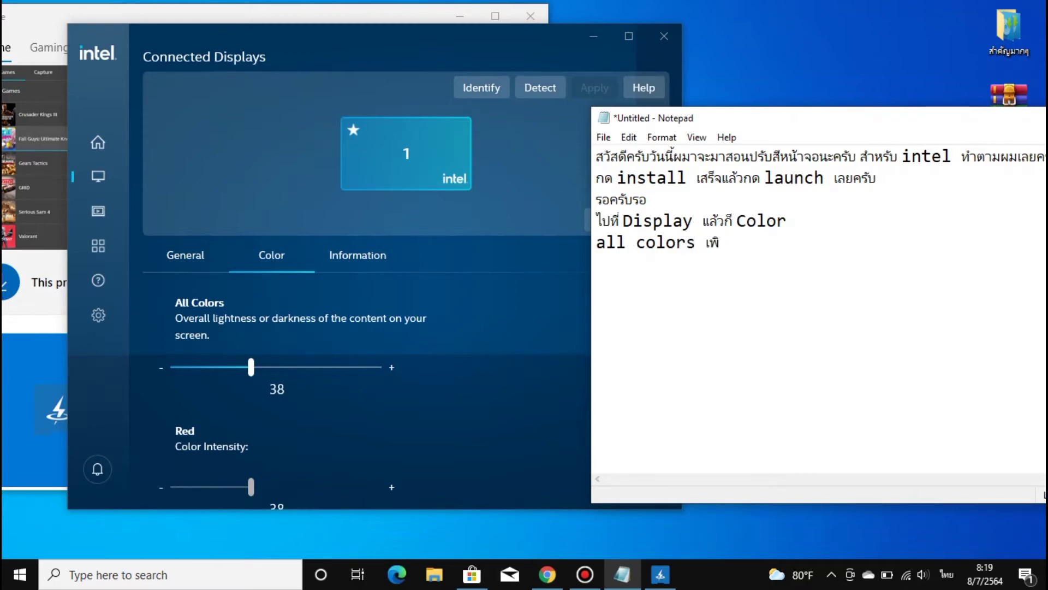
{"action": "type", "text": "มมา"}
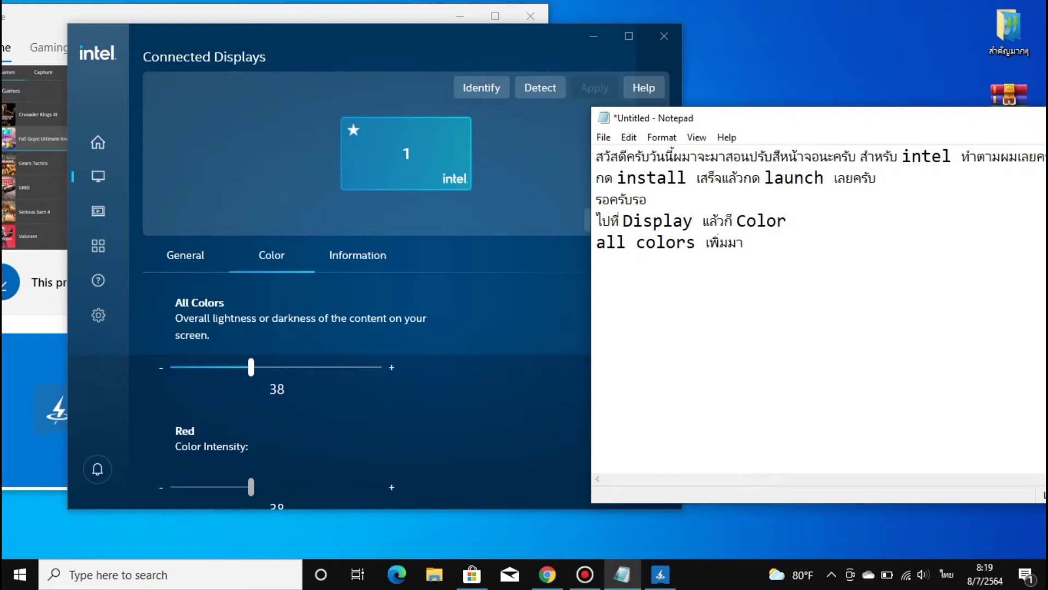
{"action": "type", "text": "อีก 2"}
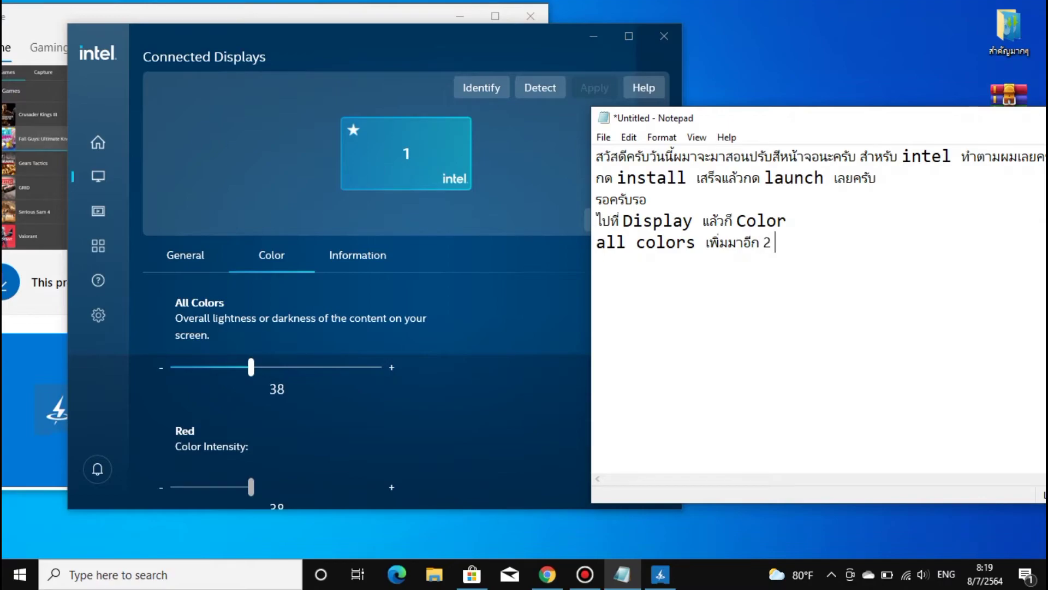
{"action": "type", "text": "นะครับ"}
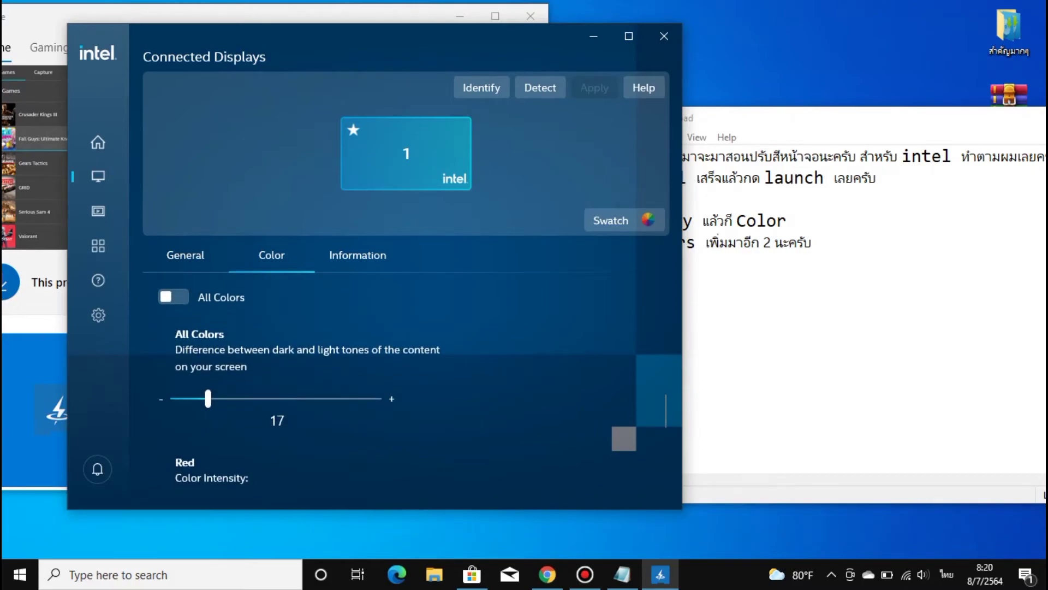
Add a note line saying Saturation goes up to its maximum, 100
{"action": "left_click", "coordinate": [391, 399]}
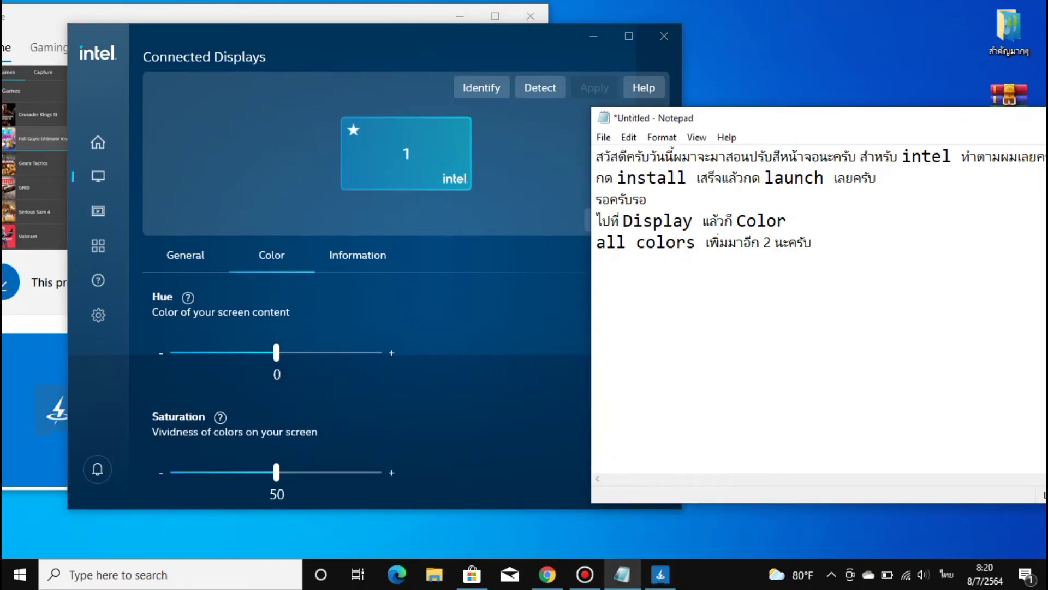
{"action": "type", "text": "ห"}
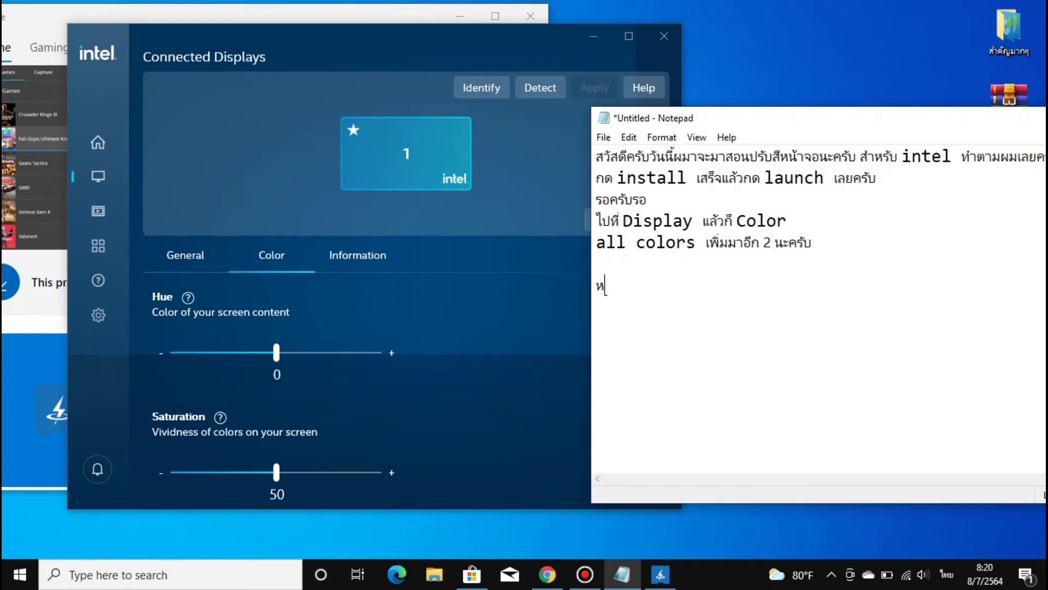
{"action": "type", "text": "sa"}
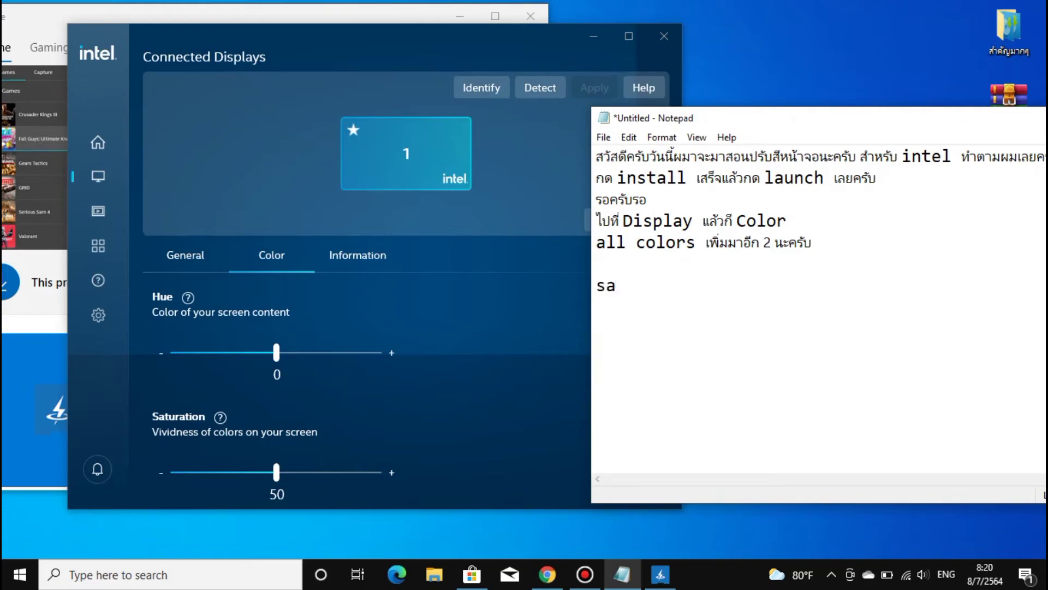
{"action": "type", "text": "tur"}
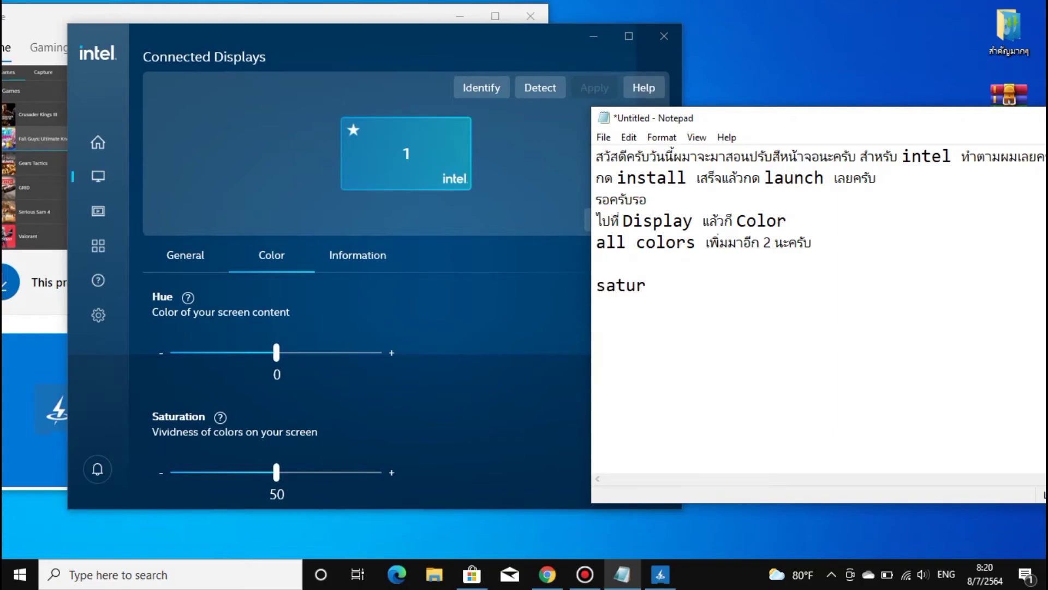
{"action": "type", "text": "ation"}
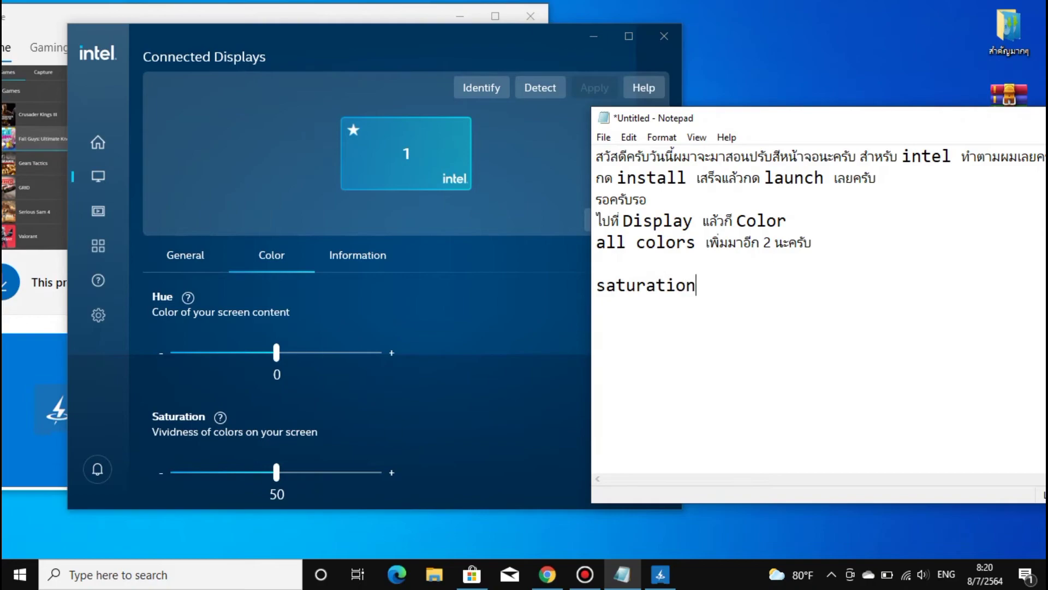
{"action": "type", "text": "\" \""}
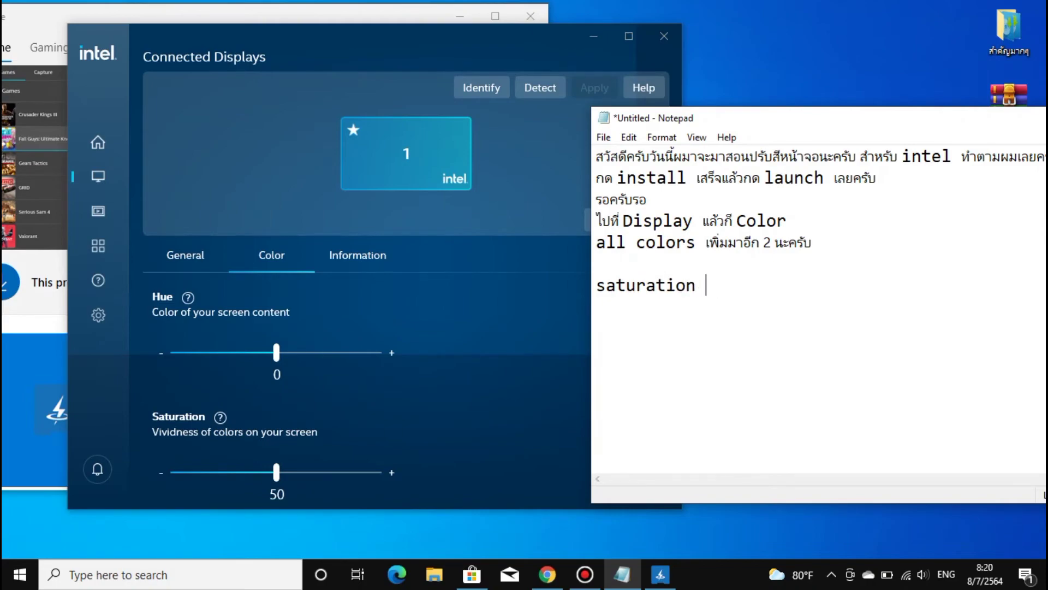
{"action": "type", "text": "เพิ่"}
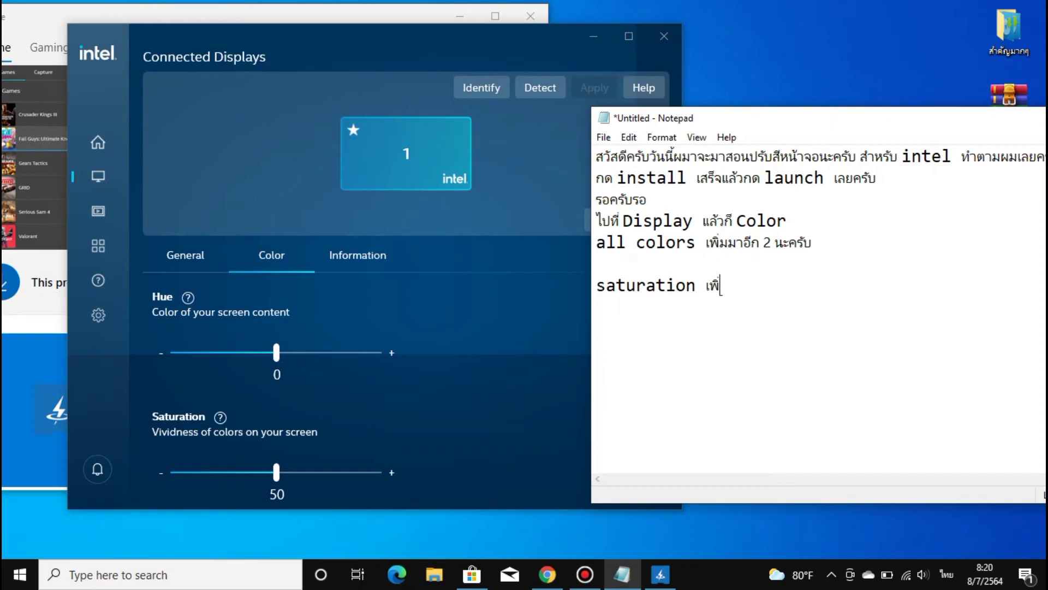
{"action": "type", "text": "สุด"}
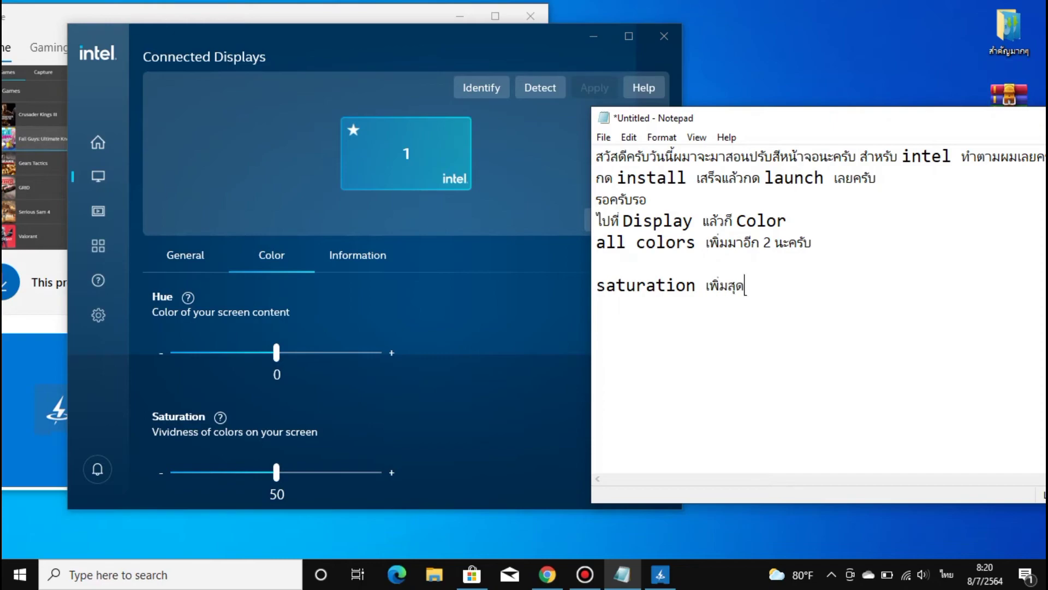
{"action": "type", "text": "เลยครับ"}
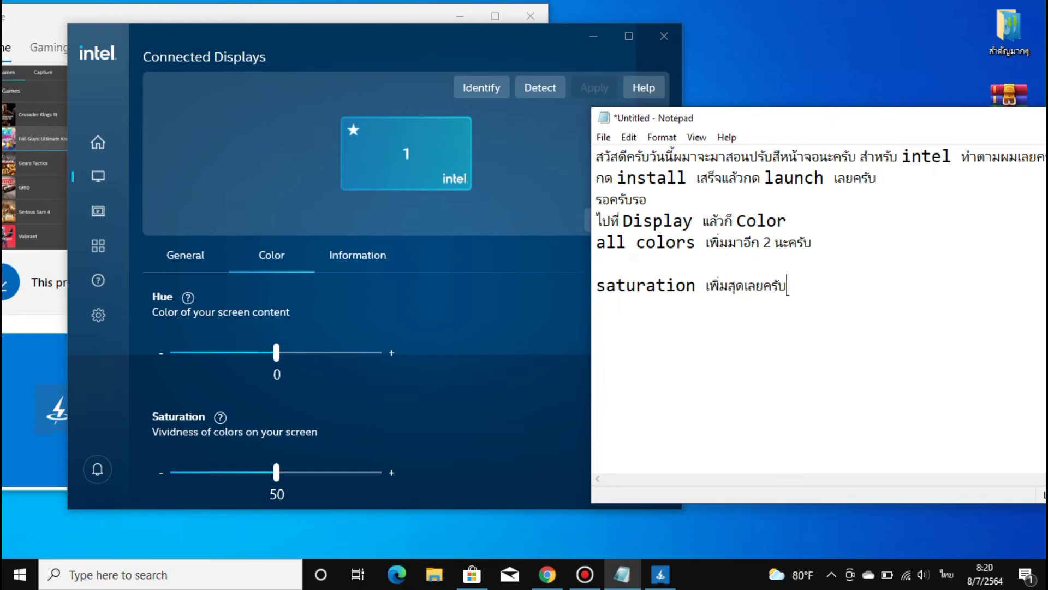
{"action": "type", "text": "100"}
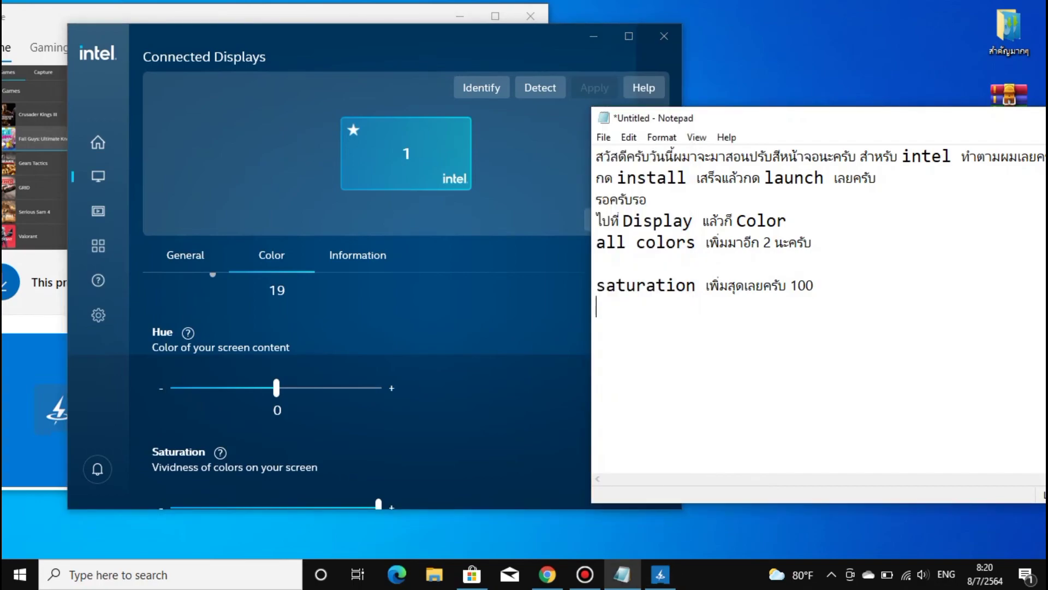
Type the closing Thai lines: 'done, the screen looks great' and 'thank you'
{"action": "type", "text": "จบแล้วครับส"}
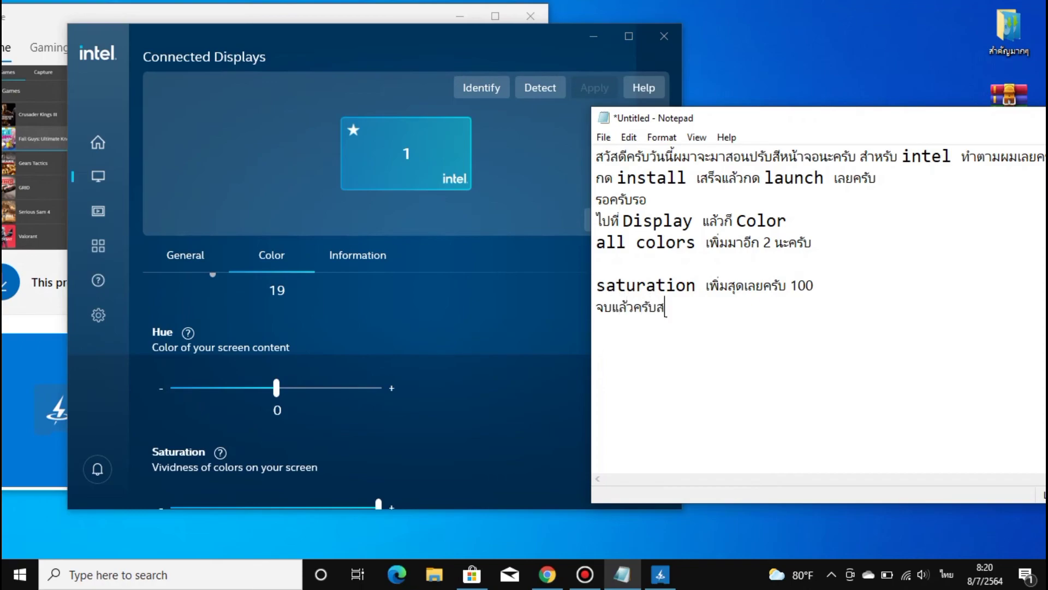
{"action": "type", "text": "จอสว"}
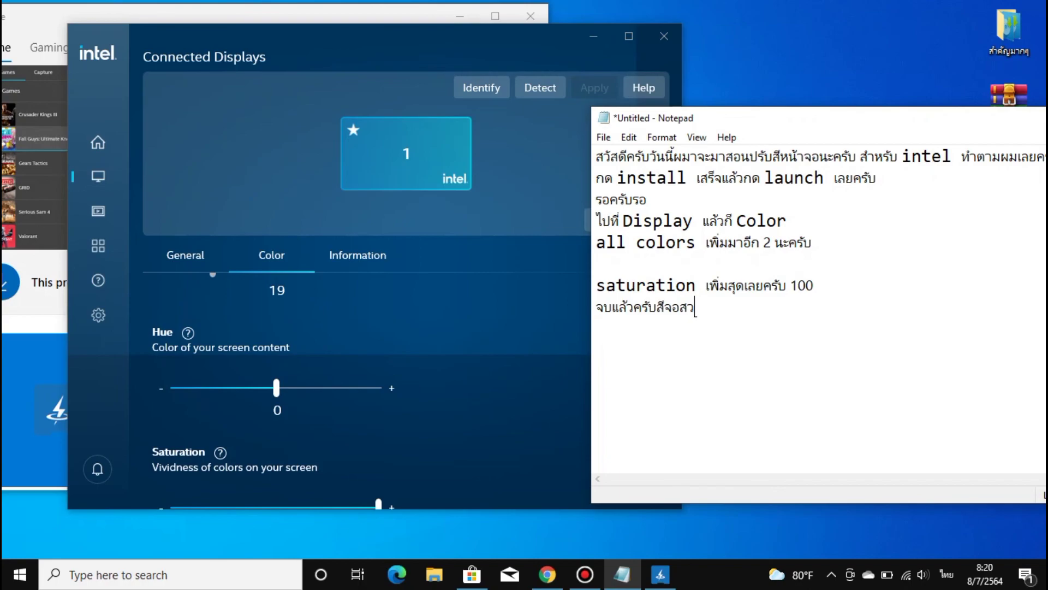
{"action": "type", "text": "มา"}
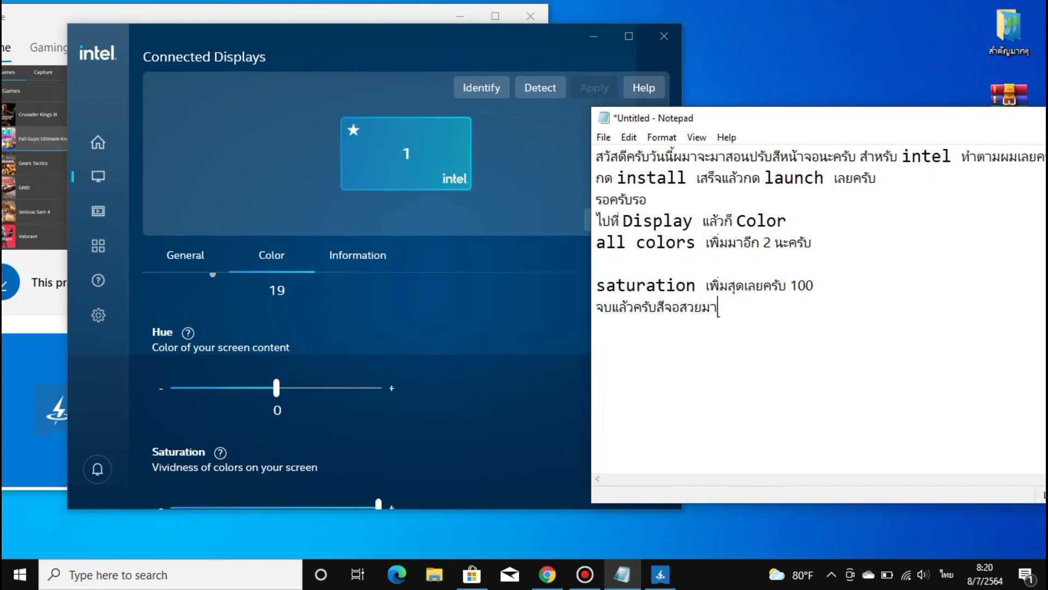
{"action": "type", "text": "ขอบ"}
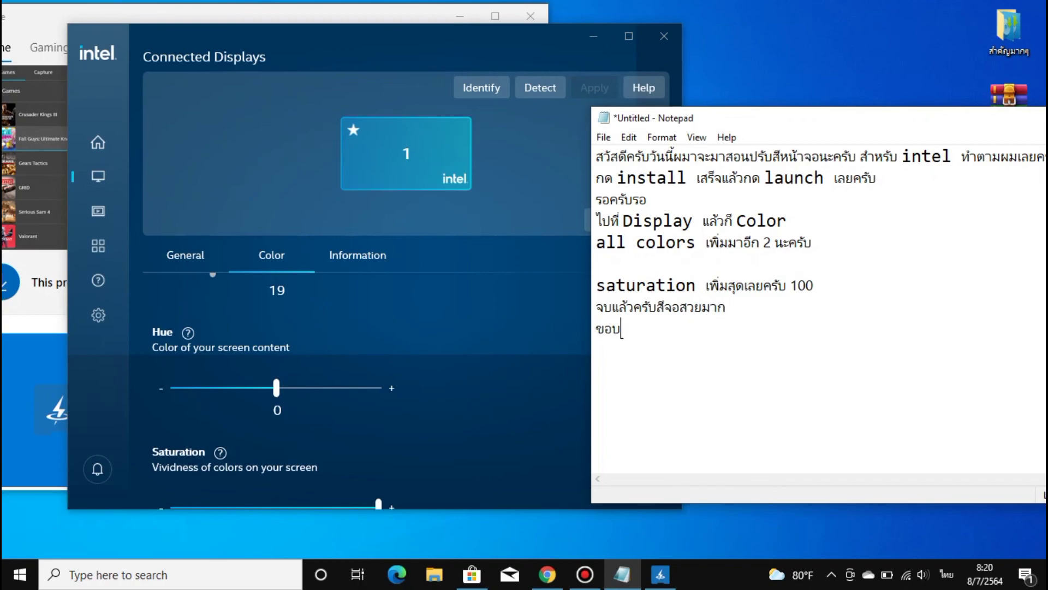
{"action": "type", "text": "ค"}
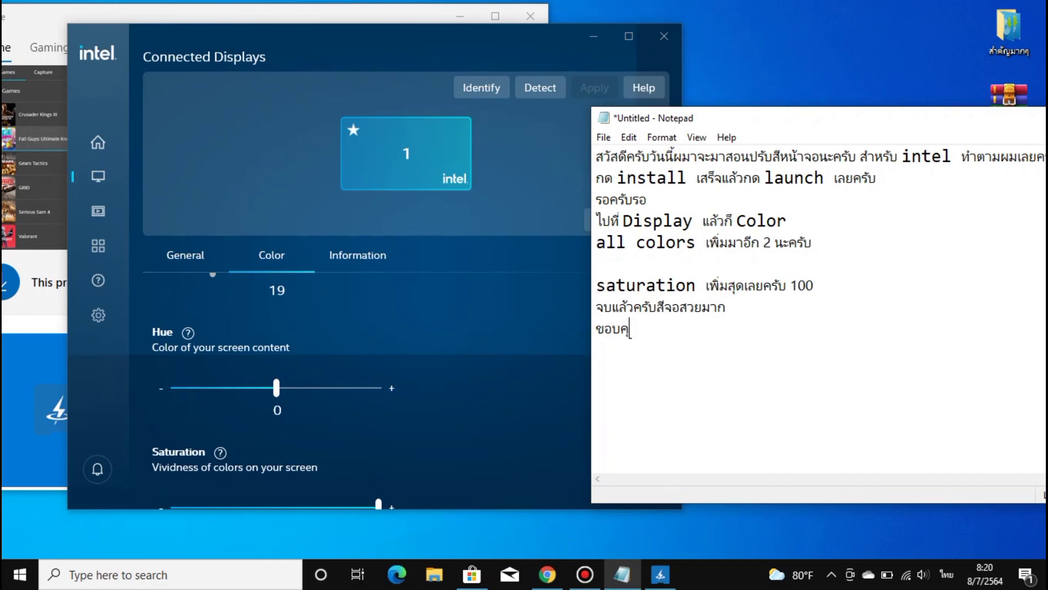
{"action": "type", "text": "ุณค"}
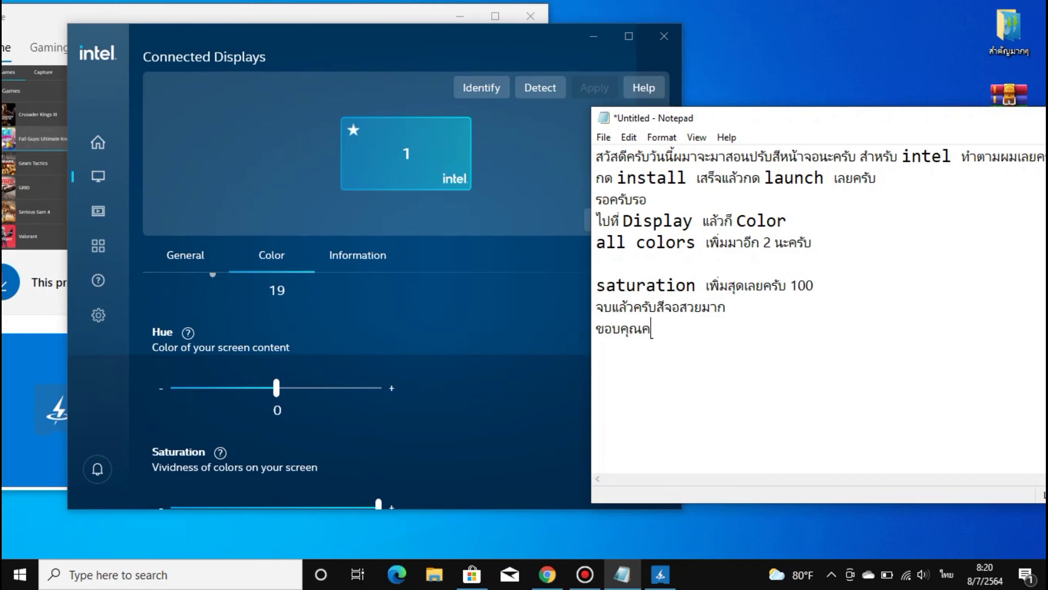
{"action": "type", "text": "รับ"}
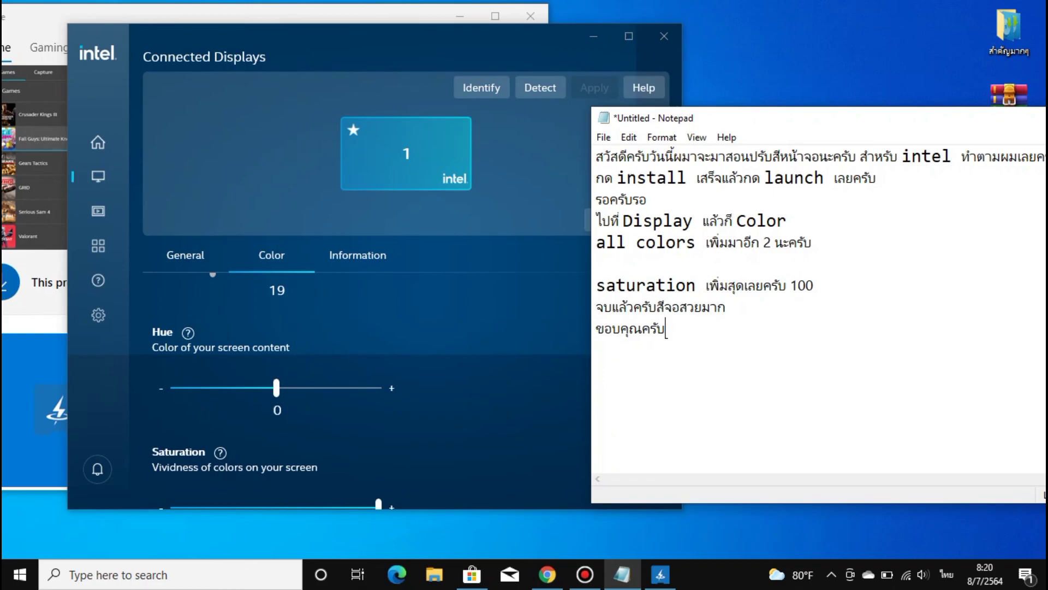